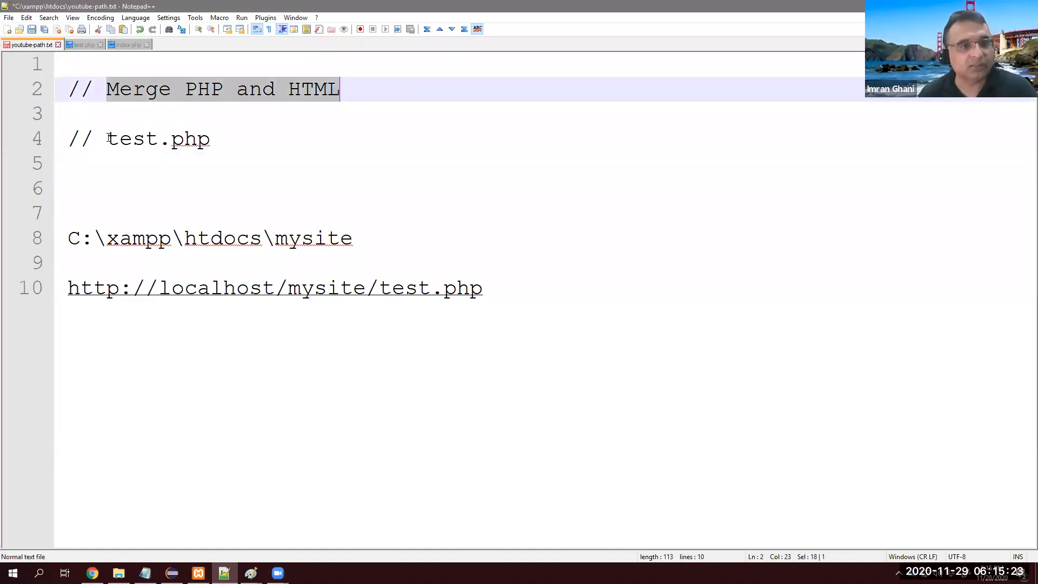
Review the notes: the test.php file name, the mysite folder path and the localhost address.
{"action": "double_click", "coordinate": [132, 138]}
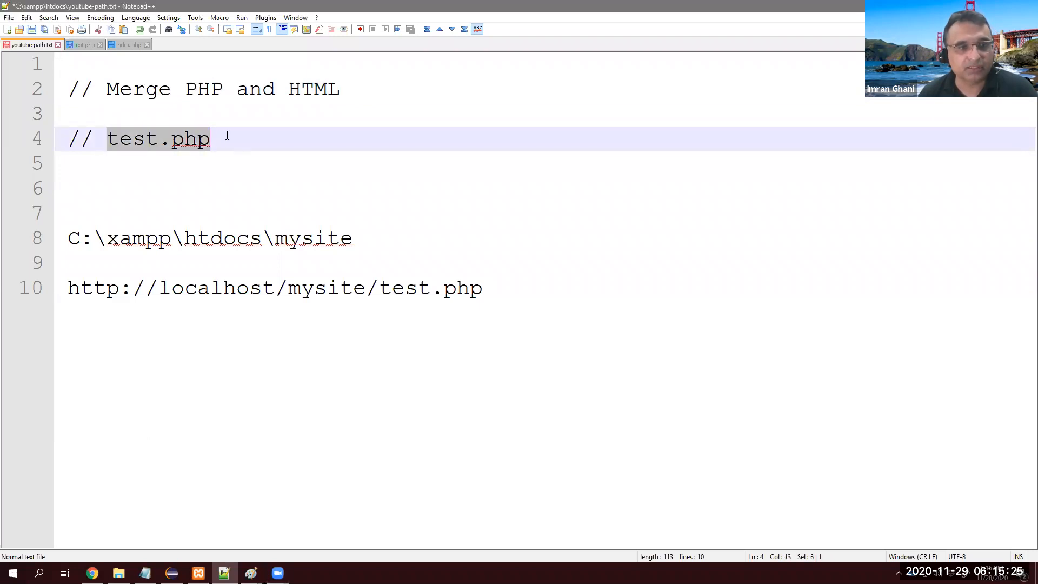
{"action": "left_click", "coordinate": [72, 238]}
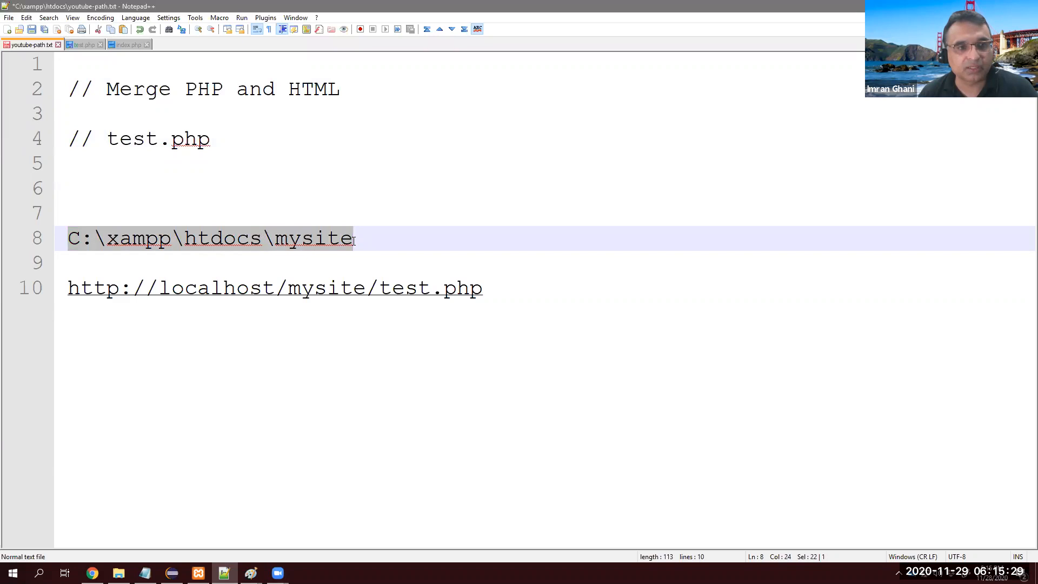
{"action": "left_click", "coordinate": [258, 260]}
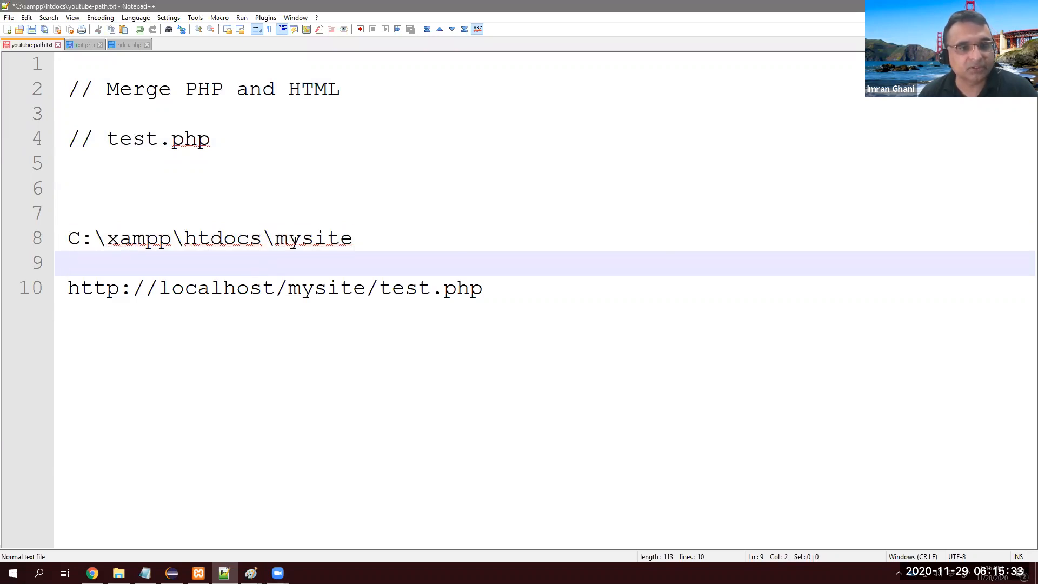
{"action": "double_click", "coordinate": [313, 238]}
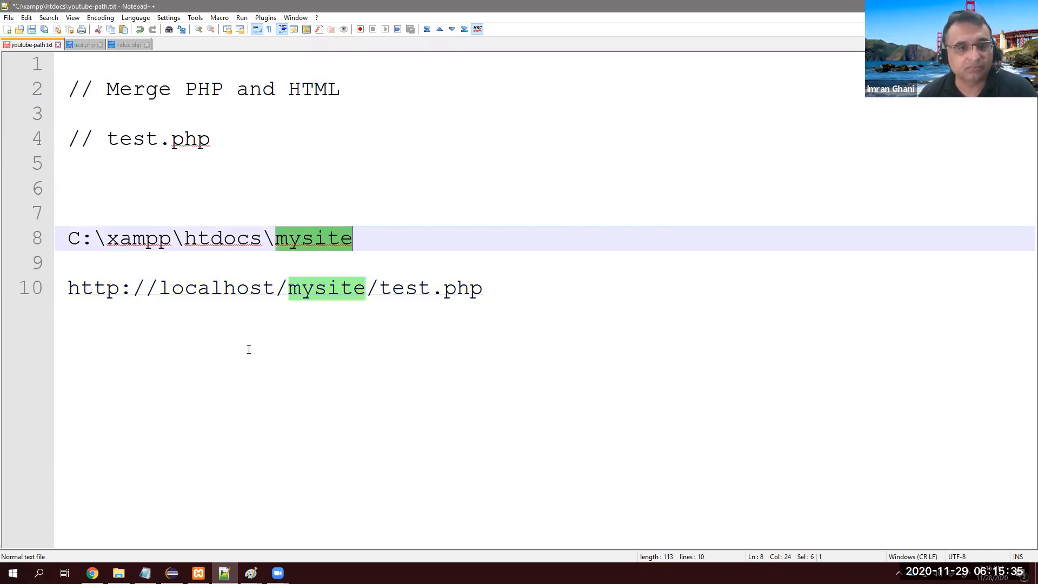
{"action": "left_click", "coordinate": [506, 288]}
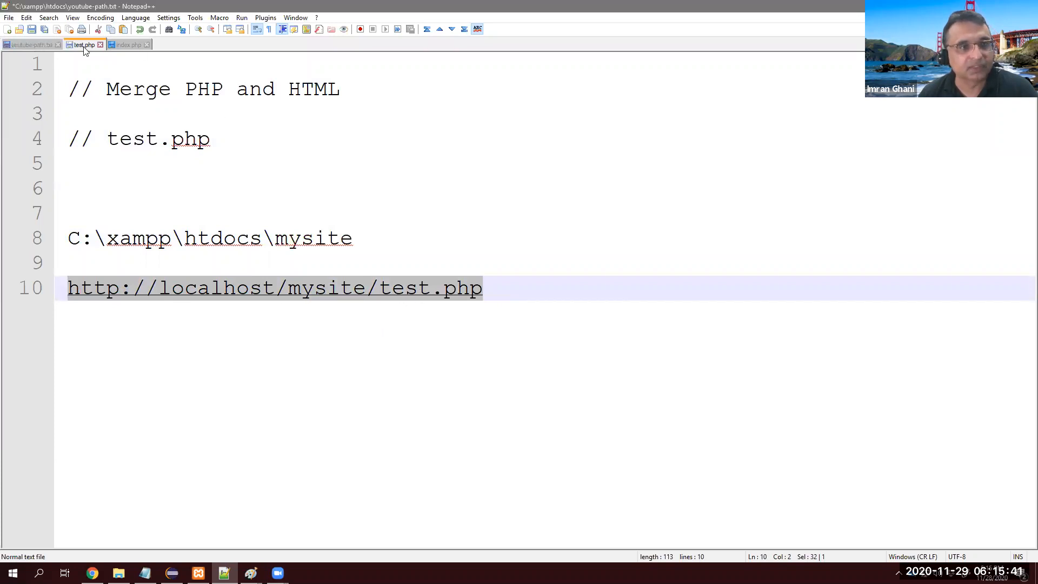
Switch to test.php and check via Save As that it sits in the mysite folder, then dismiss the dialog.
{"action": "left_click", "coordinate": [84, 44]}
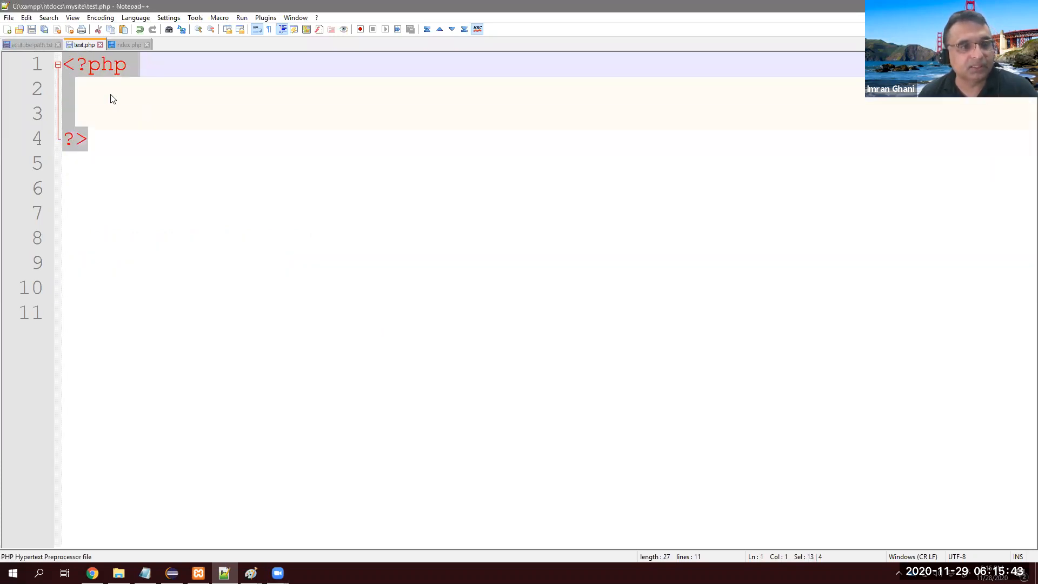
{"action": "left_click", "coordinate": [8, 17]}
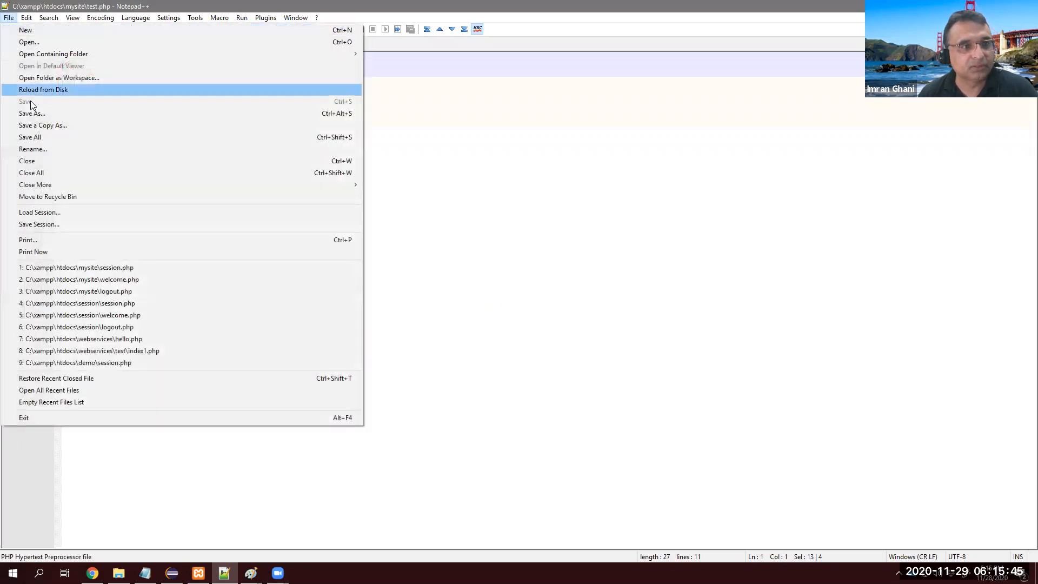
{"action": "left_click", "coordinate": [31, 114]}
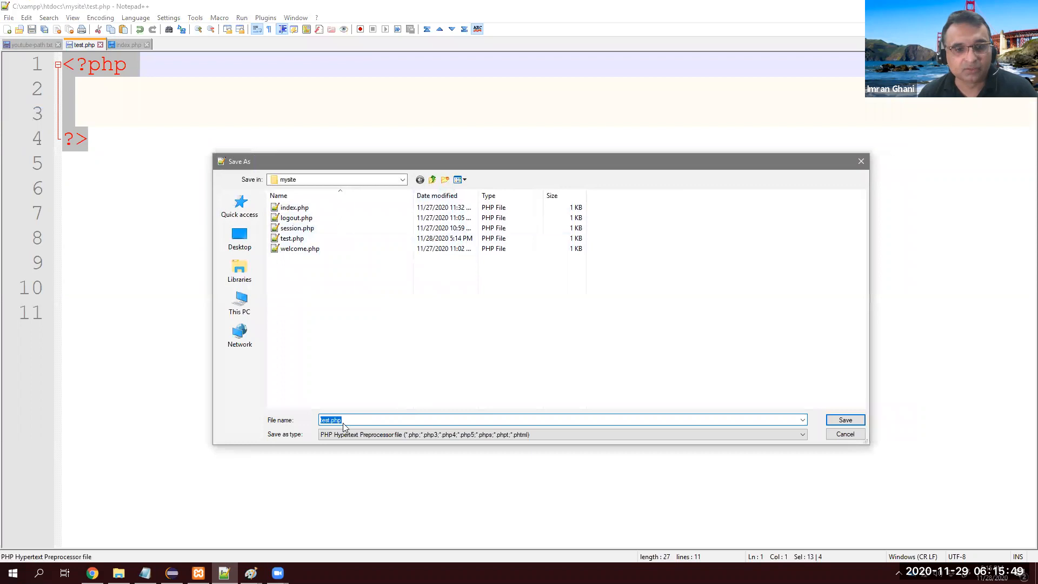
{"action": "mouse_move", "coordinate": [728, 379]}
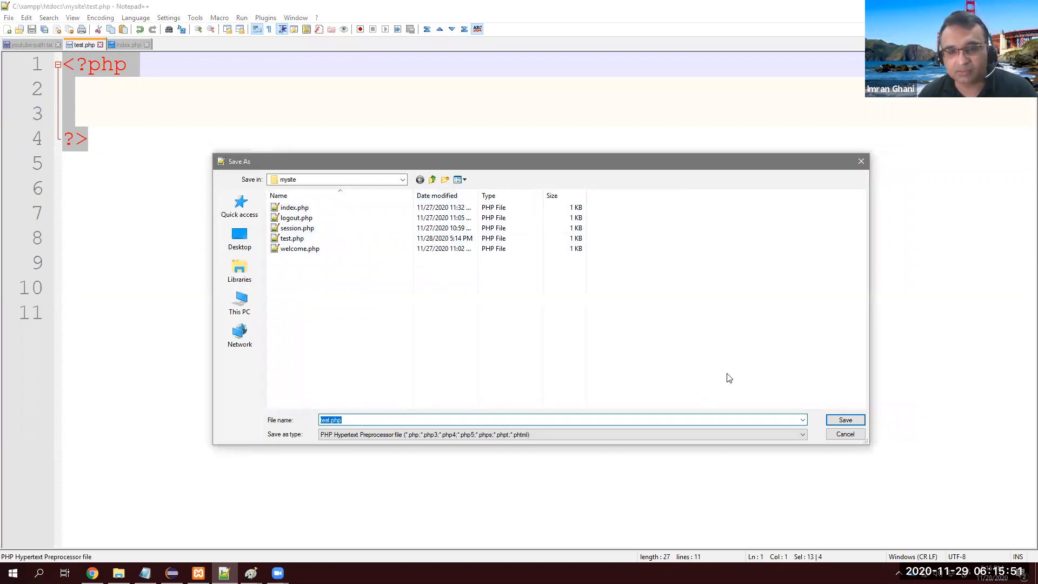
{"action": "left_click", "coordinate": [844, 419]}
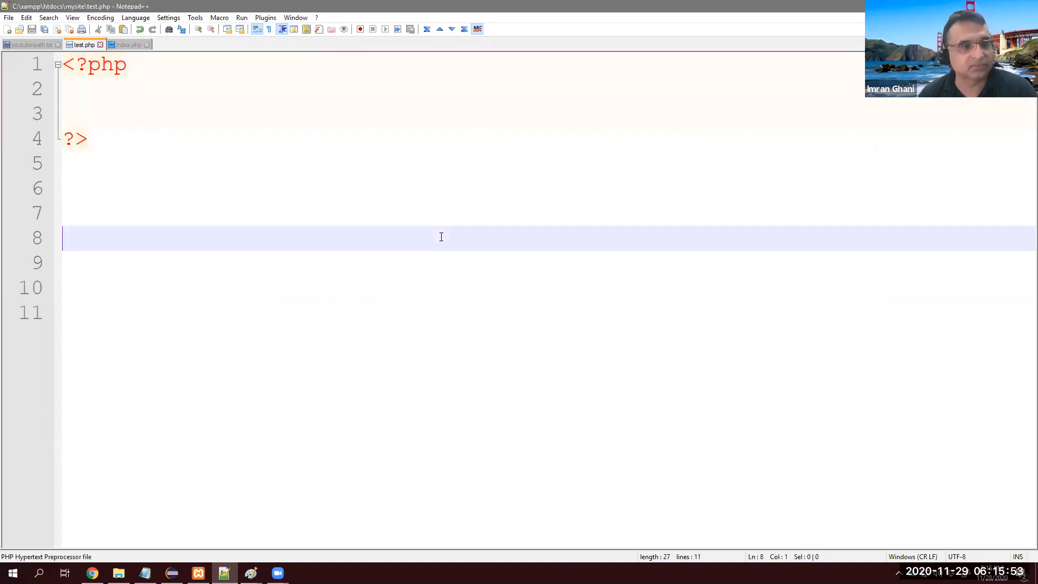
Inside the PHP block add $name = "John";, correcting the typo in the name.
{"action": "key", "text": "enter"}
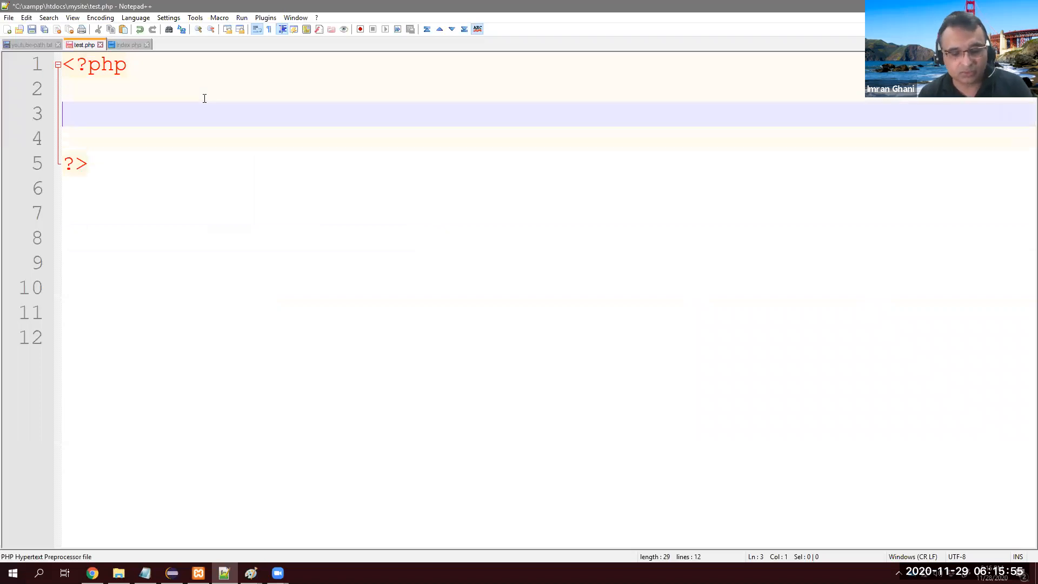
{"action": "type", "text": "$name"}
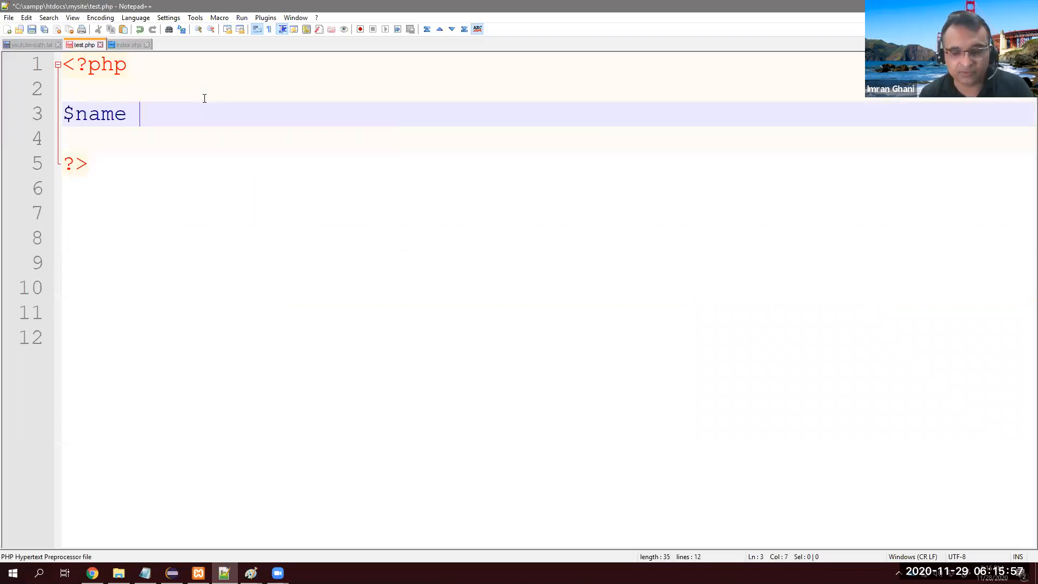
{"action": "type", "text": "= \"\""}
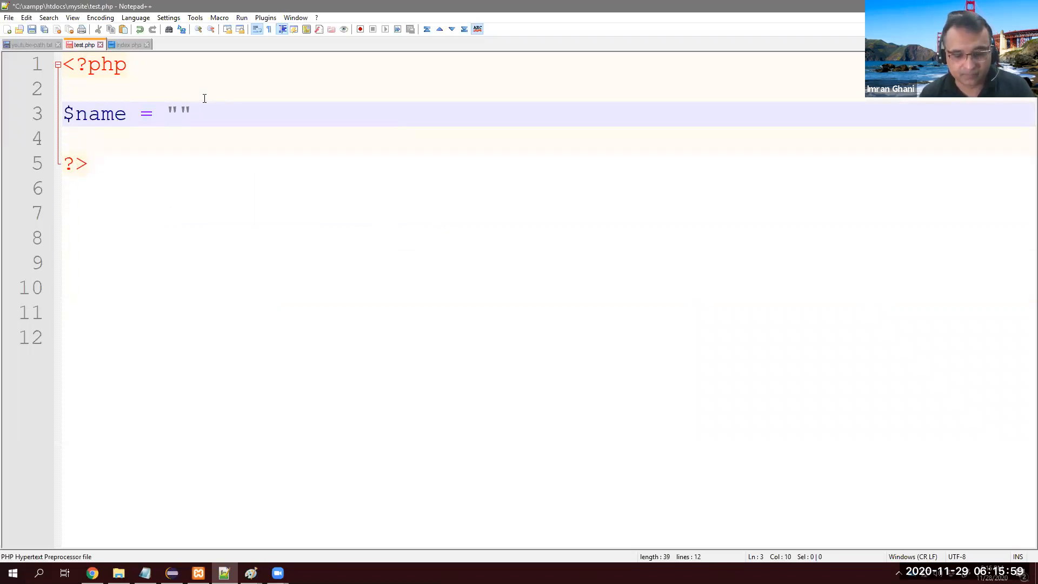
{"action": "type", "text": "Jon\";"}
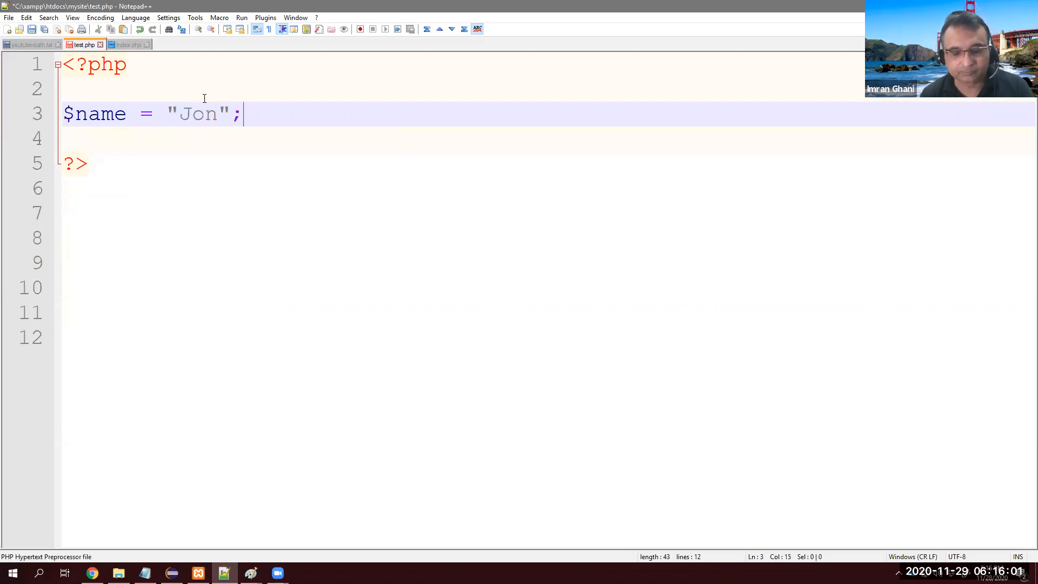
{"action": "left_click", "coordinate": [205, 114]}
{"action": "type", "text": "h"}
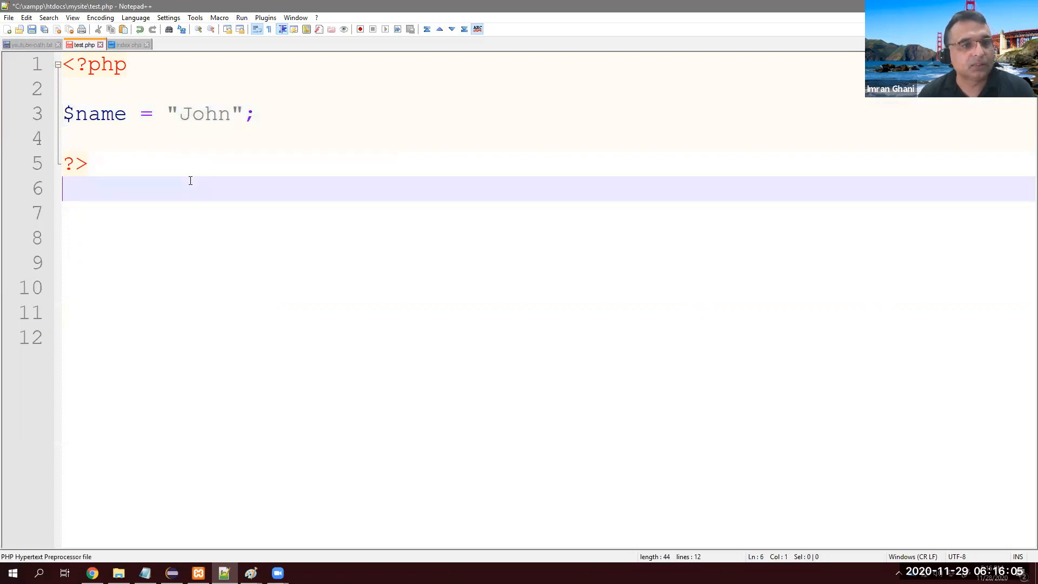
Below the PHP block add a <table> with one <tr> holding an empty <td> </td> cell.
{"action": "left_click", "coordinate": [125, 113]}
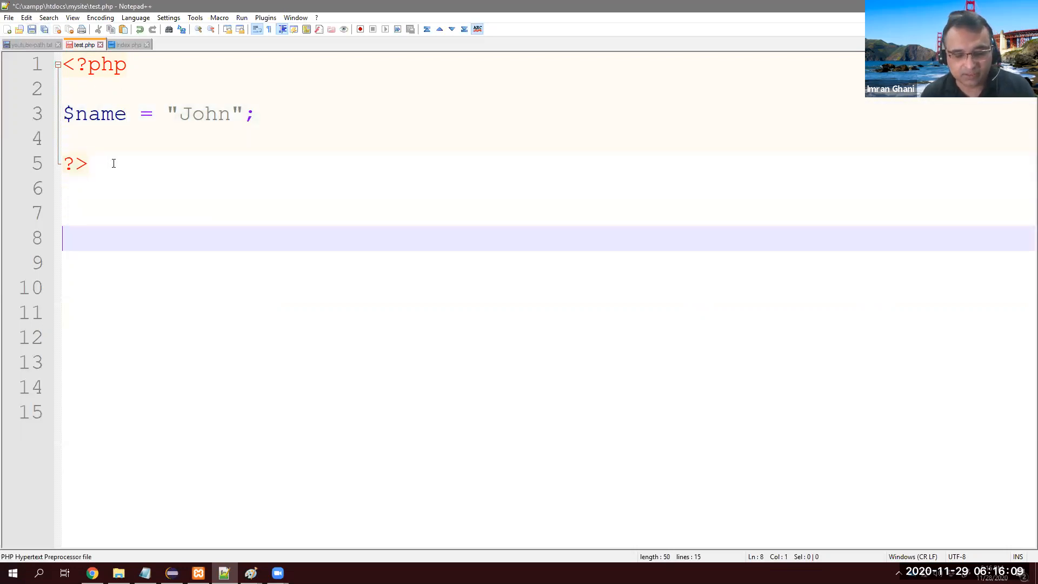
{"action": "type", "text": "<table>"}
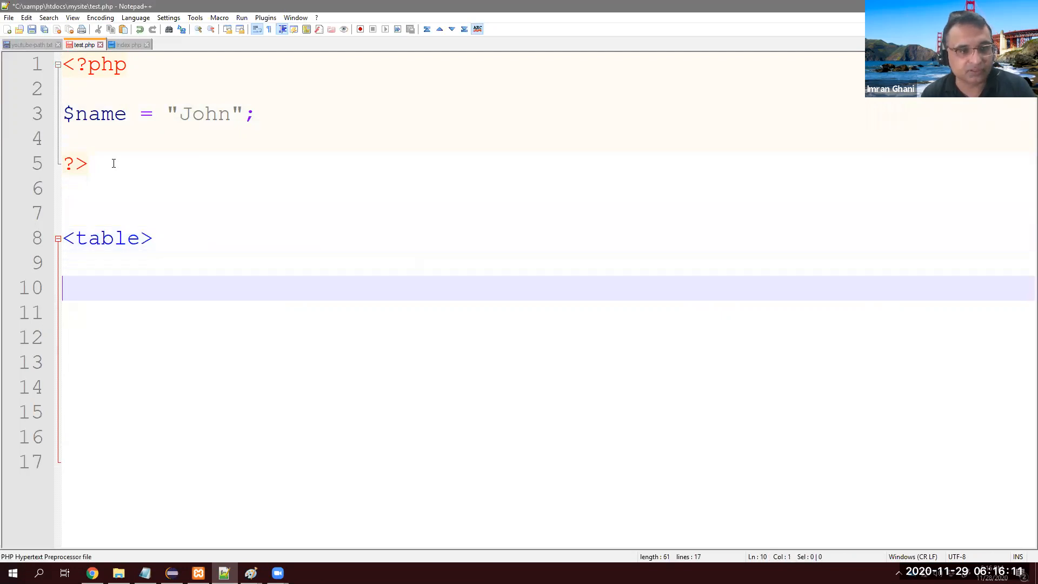
{"action": "type", "text": "</table>"}
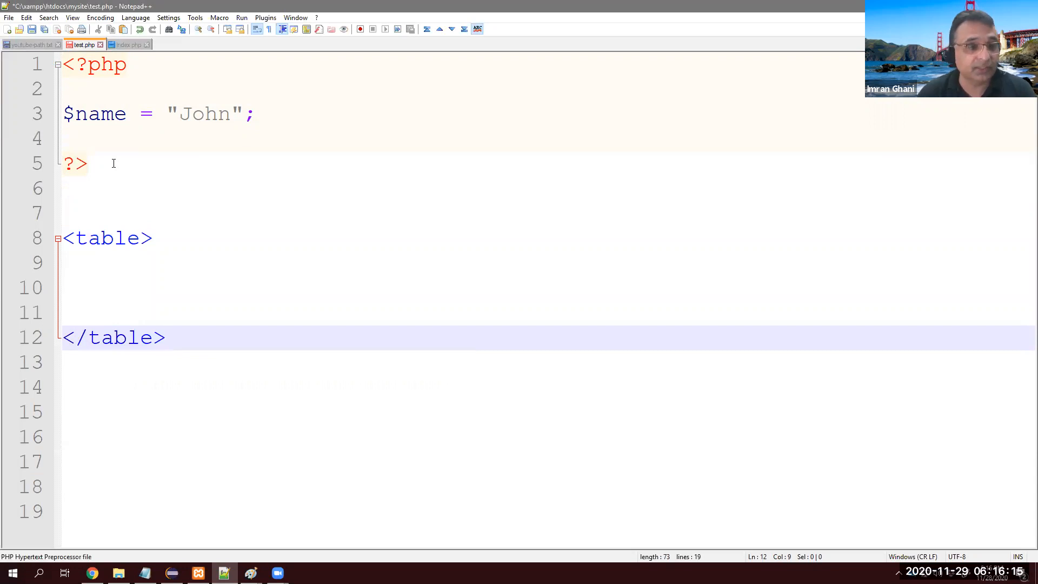
{"action": "left_click", "coordinate": [106, 237]}
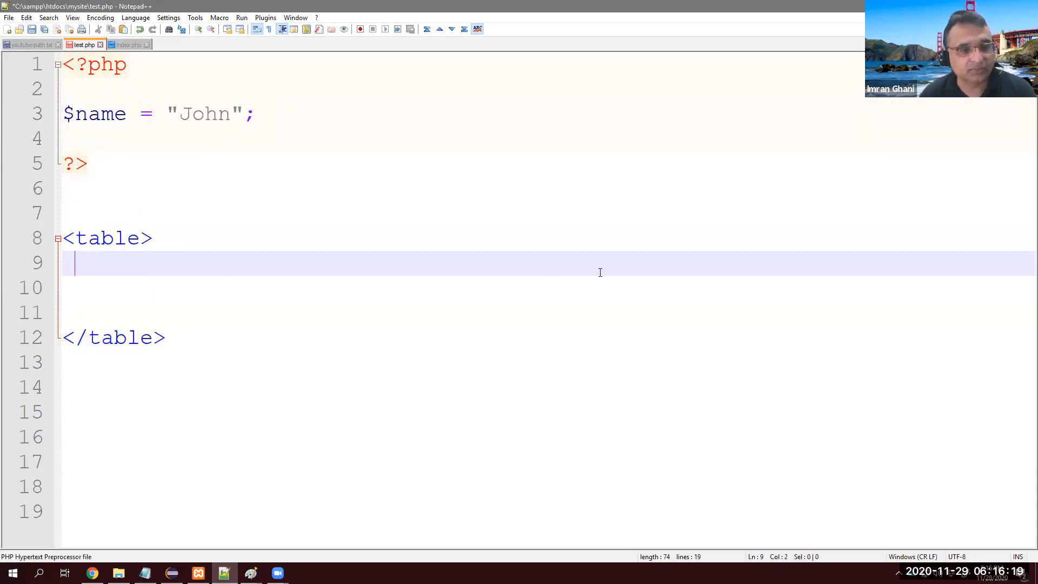
{"action": "type", "text": "<tr>"}
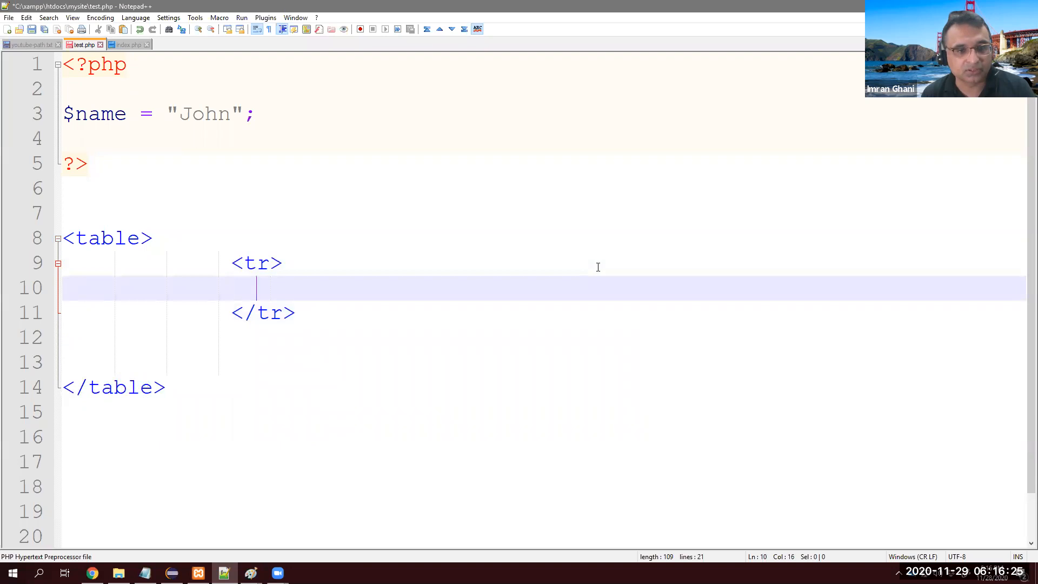
{"action": "type", "text": "<td"}
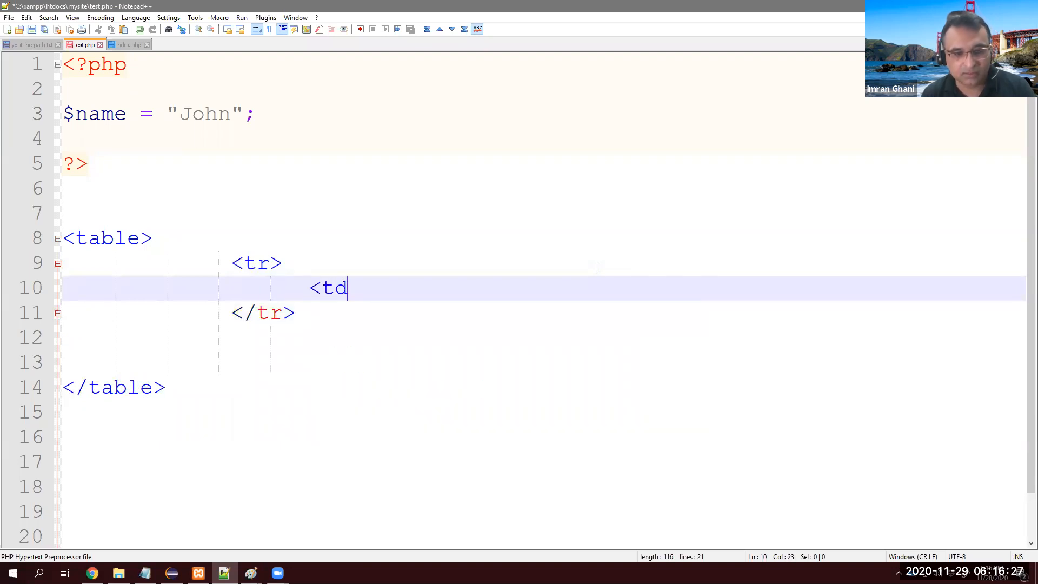
{"action": "type", "text": ">  </"}
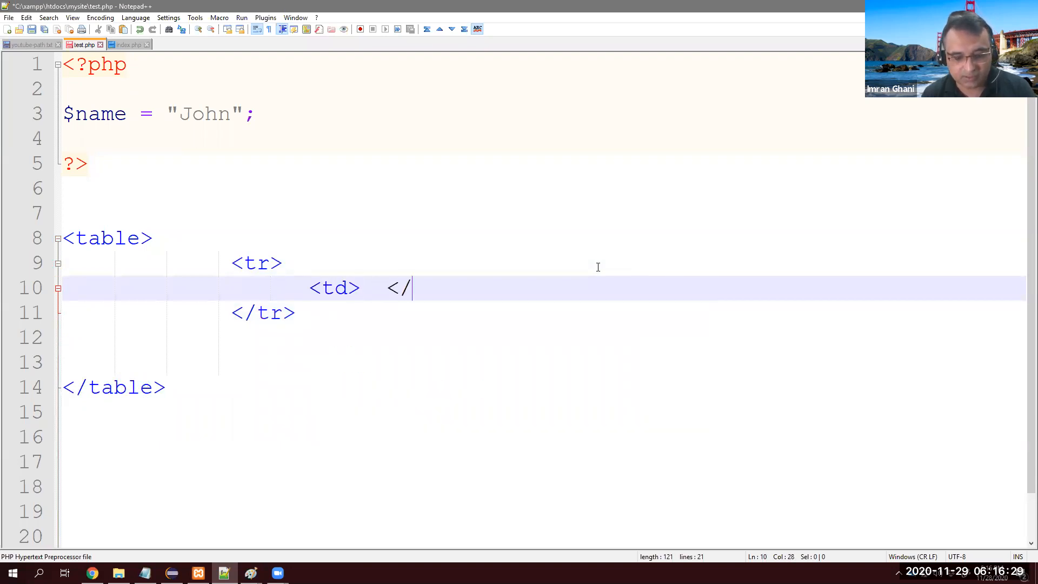
{"action": "type", "text": "td>"}
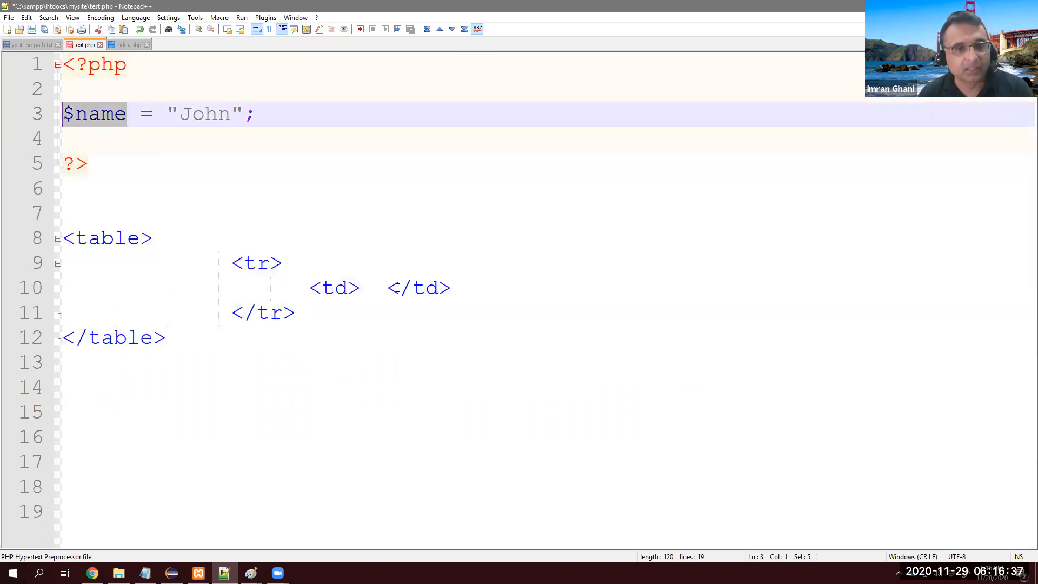
Put $name in the table cell and start a <?php tag before it.
{"action": "type", "text": "$"}
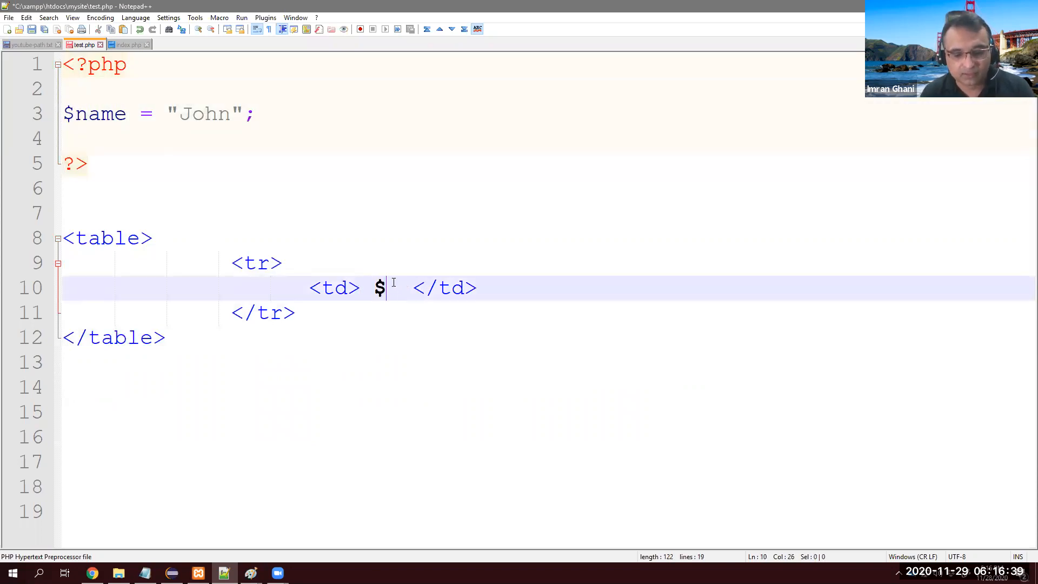
{"action": "type", "text": "name"}
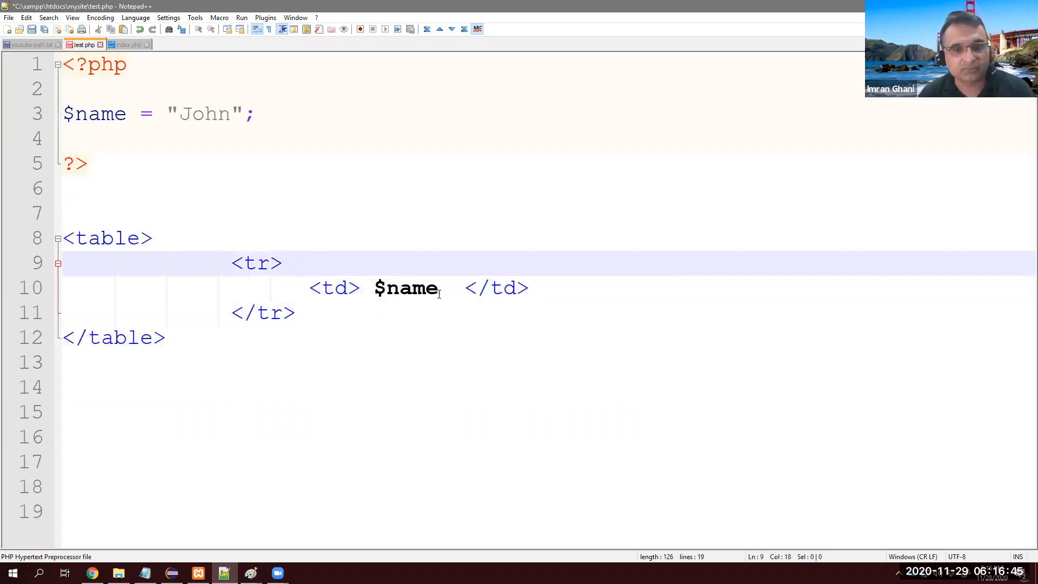
{"action": "double_click", "coordinate": [406, 288]}
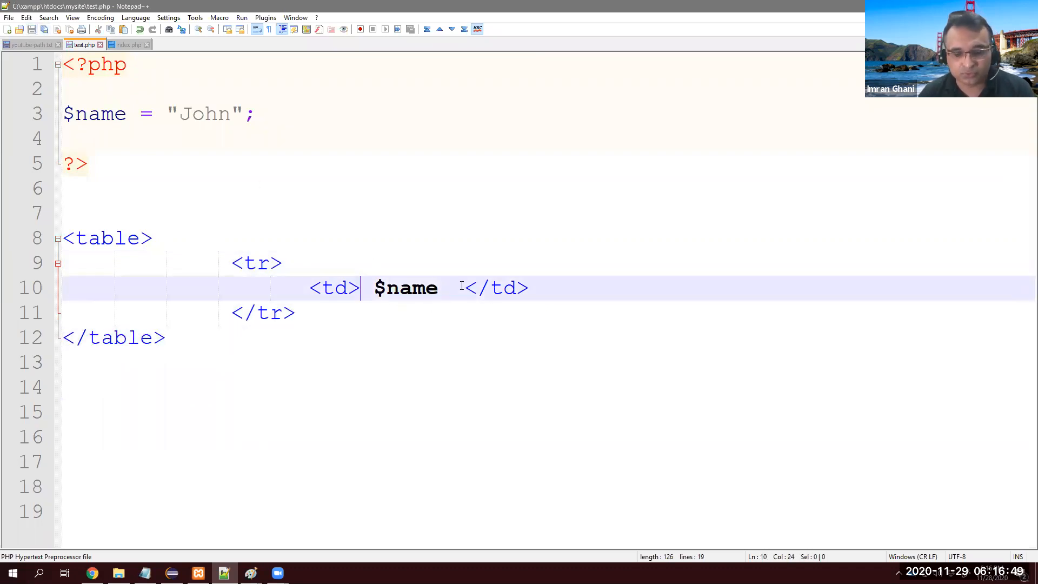
{"action": "type", "text": "<?php"}
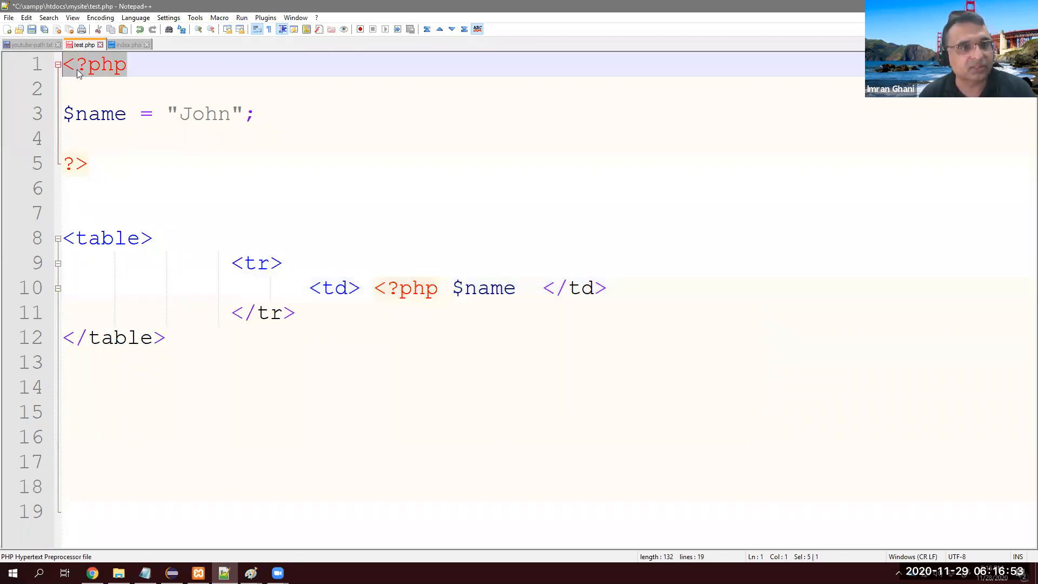
{"action": "left_click", "coordinate": [376, 288]}
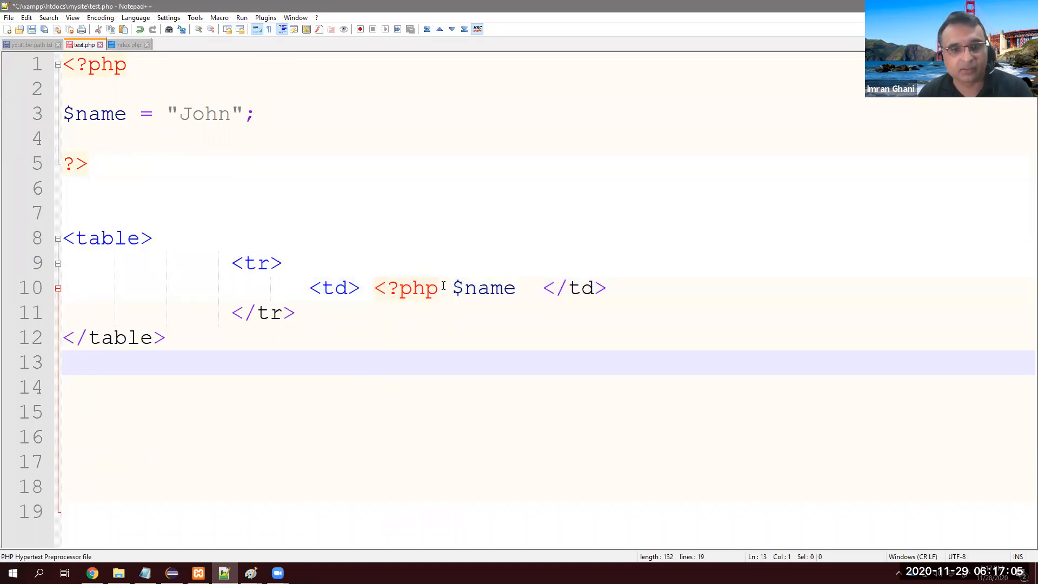
Complete the cell as <?php echo $name; ?> so it prints John.
{"action": "double_click", "coordinate": [406, 287]}
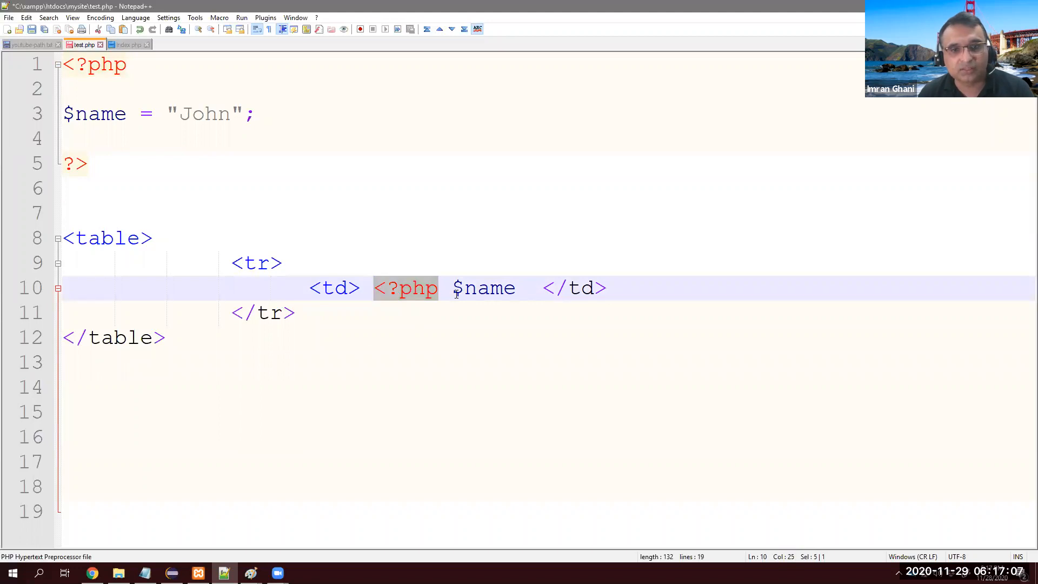
{"action": "type", "text": "echo"}
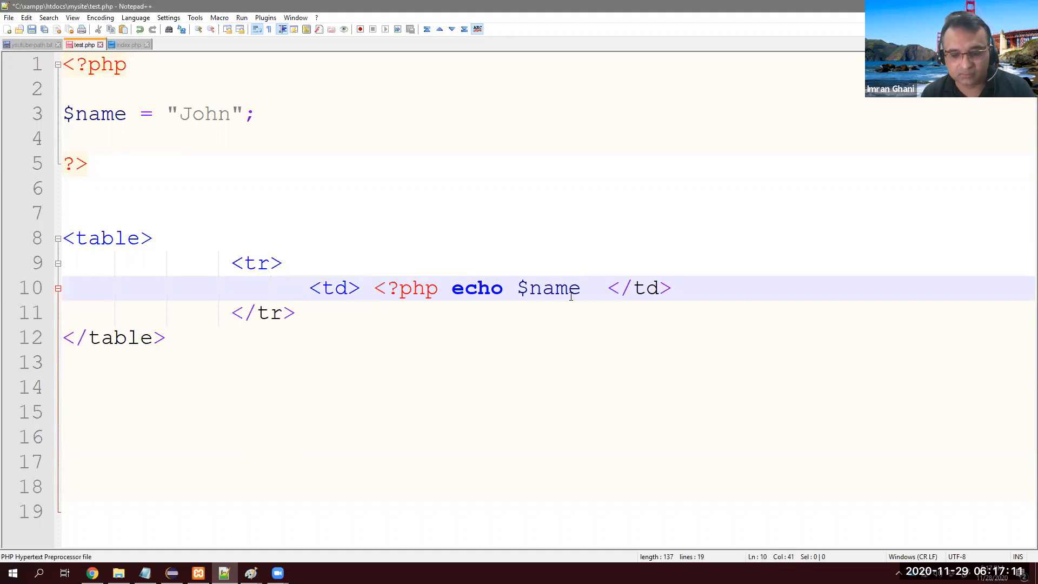
{"action": "type", "text": "; ?>"}
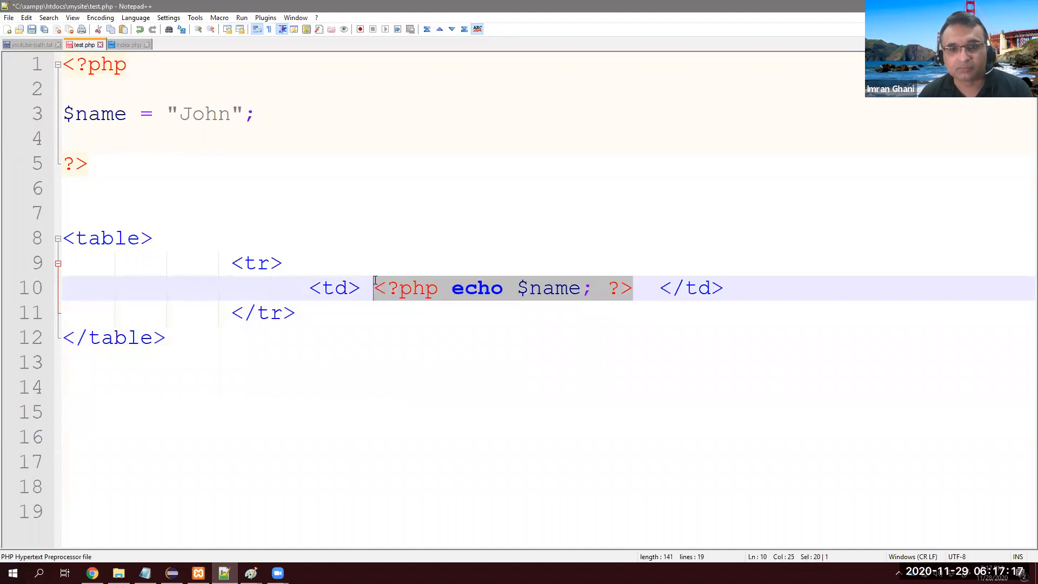
{"action": "mouse_move", "coordinate": [426, 296]}
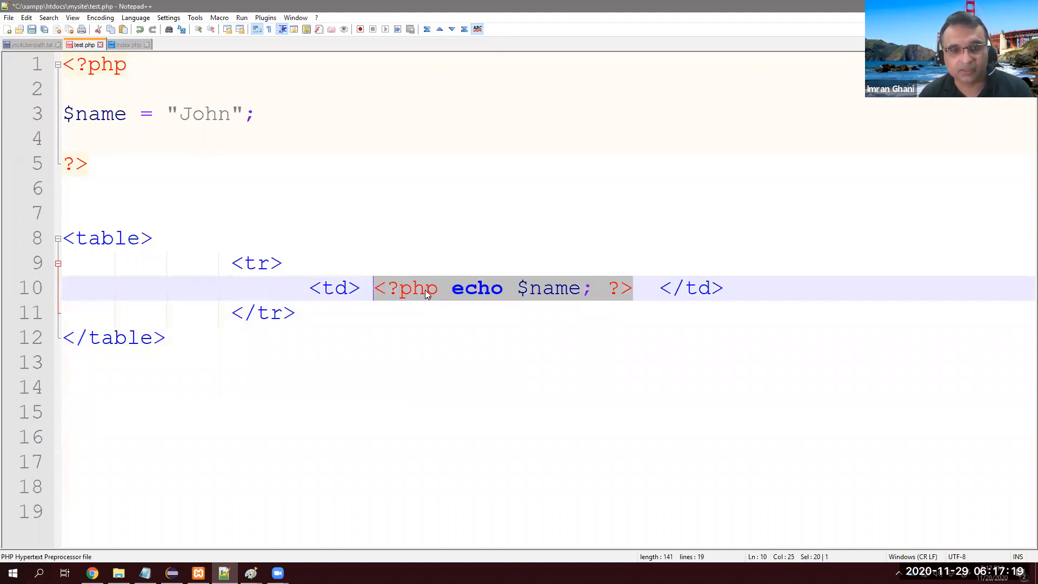
{"action": "key", "text": "Delete"}
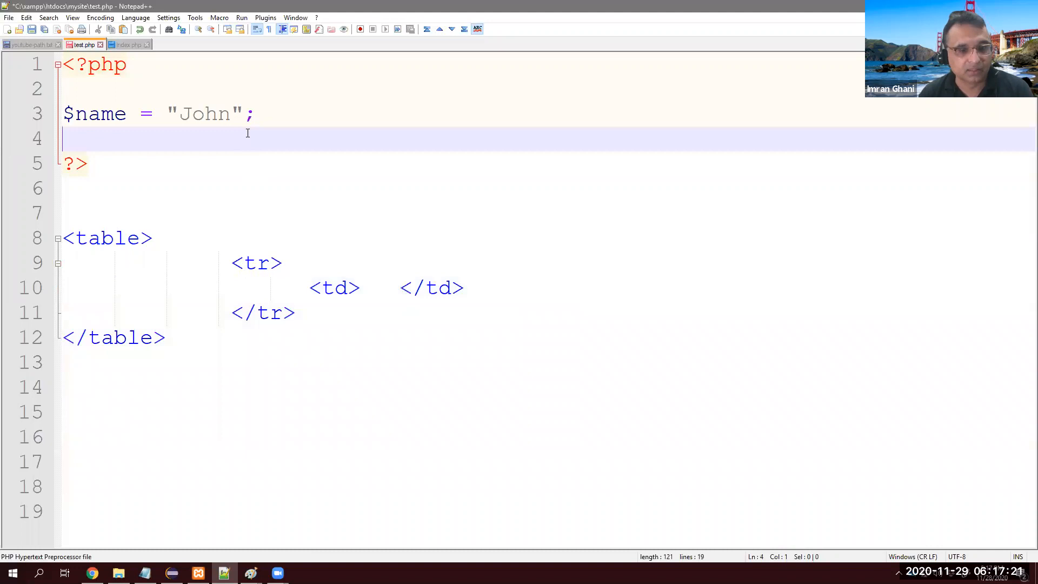
{"action": "type", "text": "<?php echo $name; ?>"}
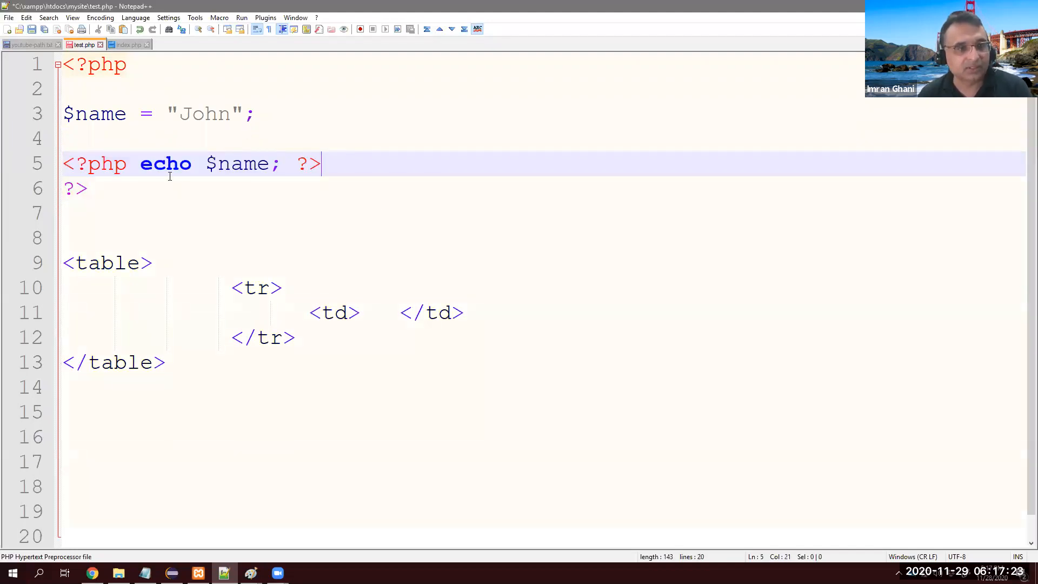
{"action": "left_click", "coordinate": [100, 63]}
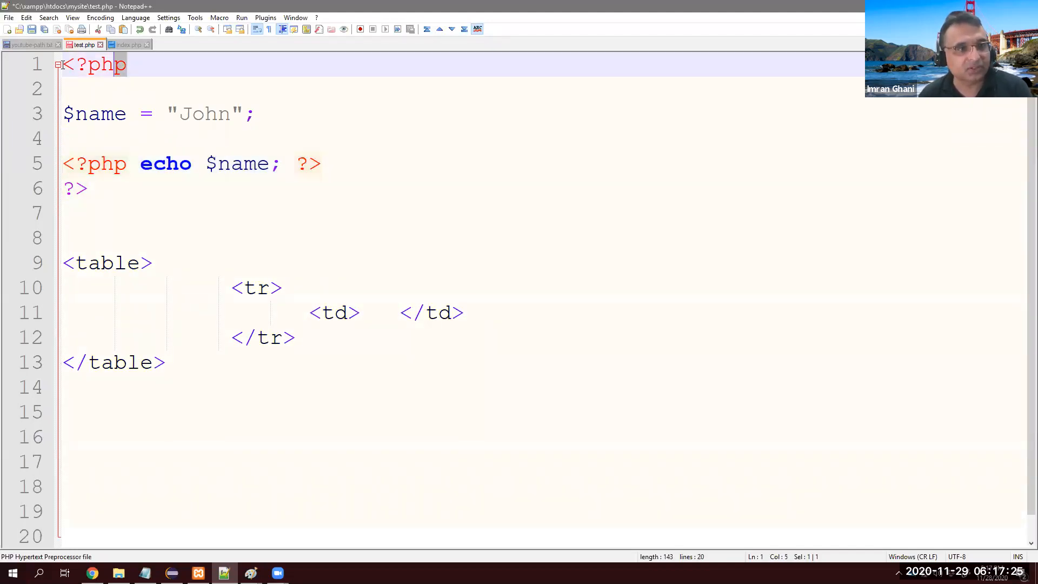
{"action": "left_click", "coordinate": [66, 164]}
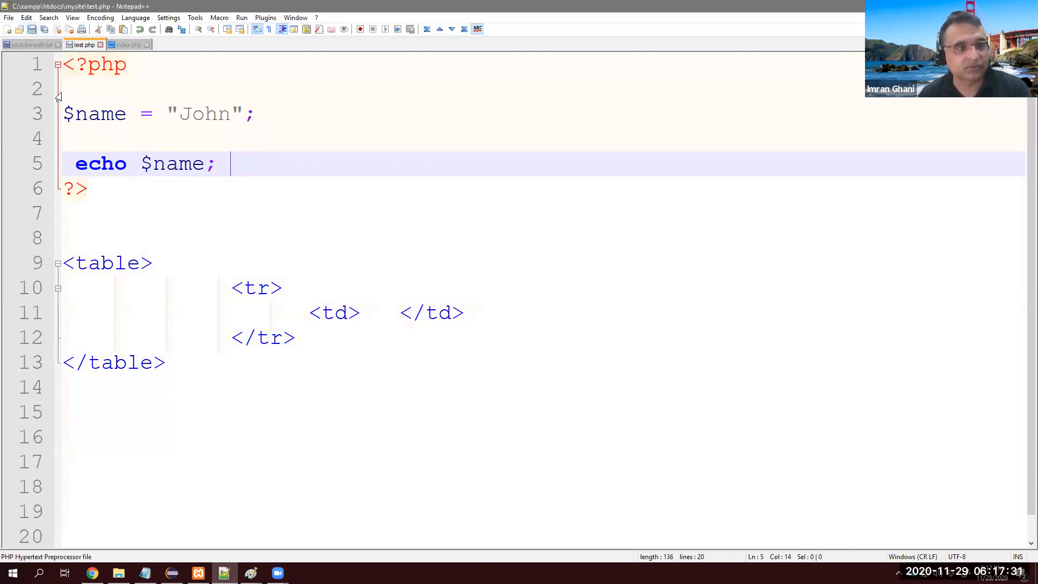
{"action": "left_click", "coordinate": [91, 573]}
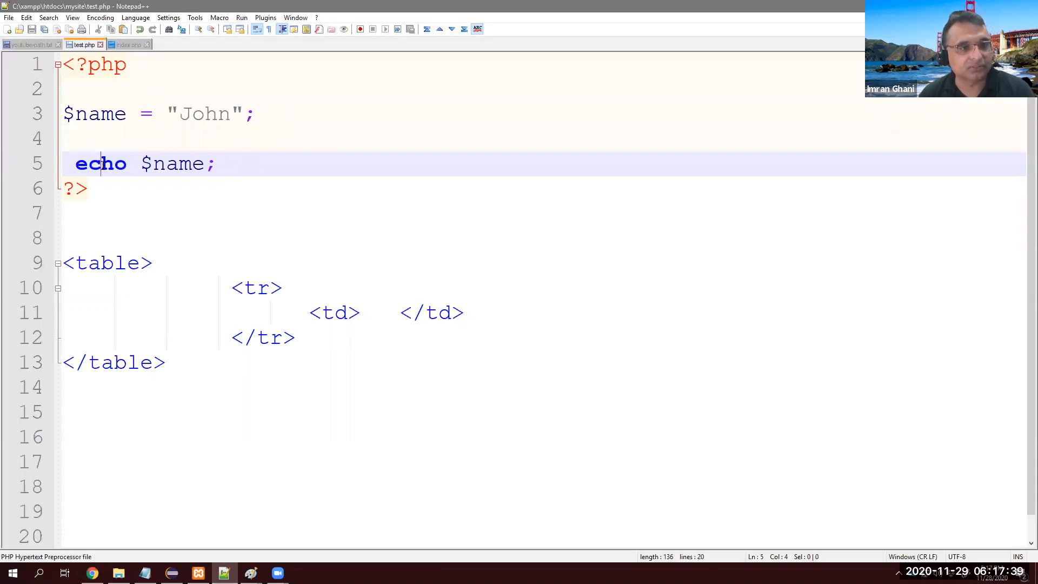
{"action": "left_click", "coordinate": [76, 188]}
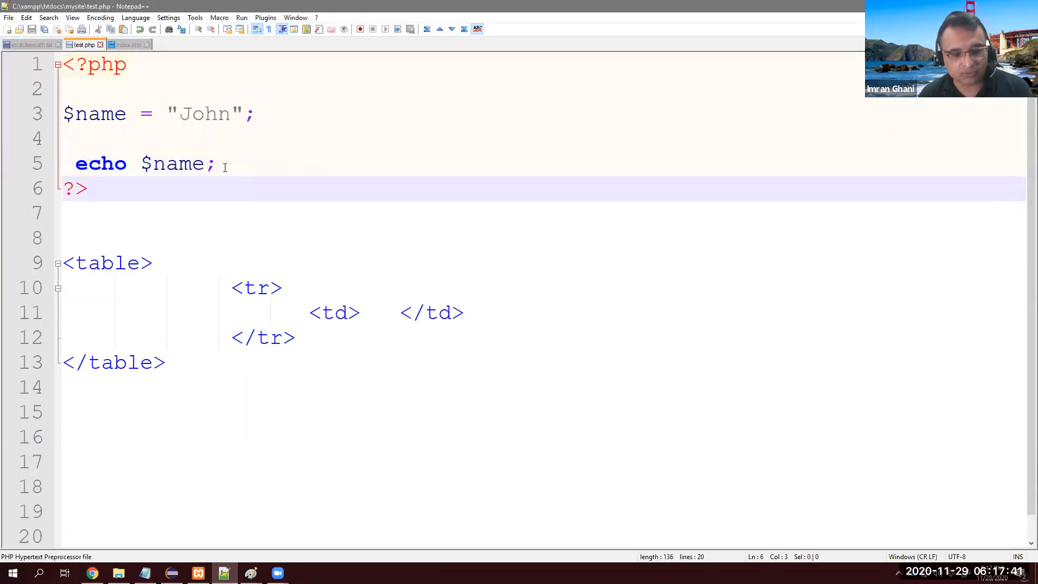
{"action": "type", "text": "?>"}
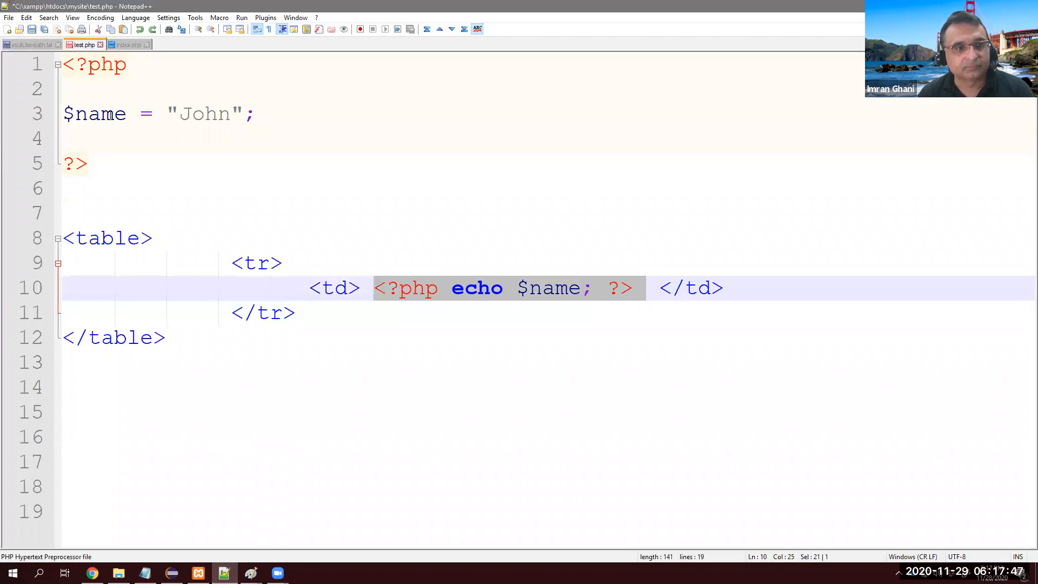
Switch to Chrome and reload localhost/mysite/test.php to see John displayed.
{"action": "left_click", "coordinate": [91, 574]}
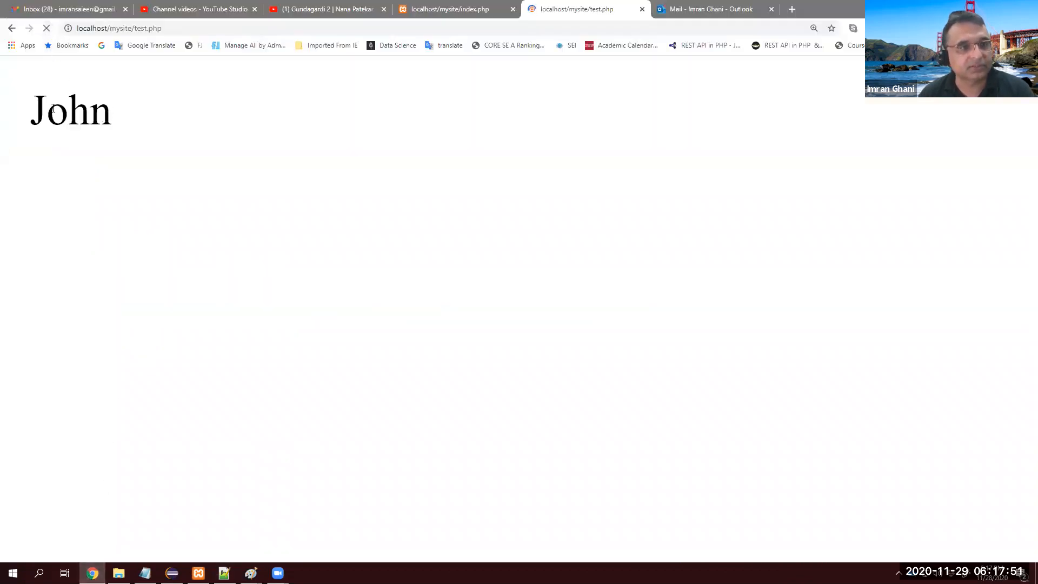
{"action": "left_click", "coordinate": [223, 573]}
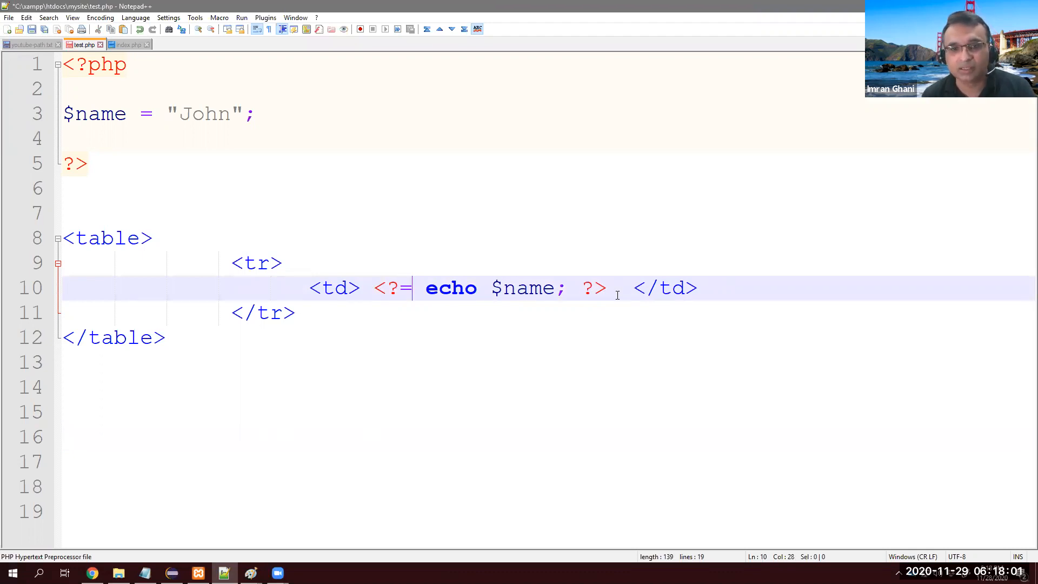
Shorten the cell to <?=$name?>, change the value to "John 2" and reload the page.
{"action": "type", "text": "$name"}
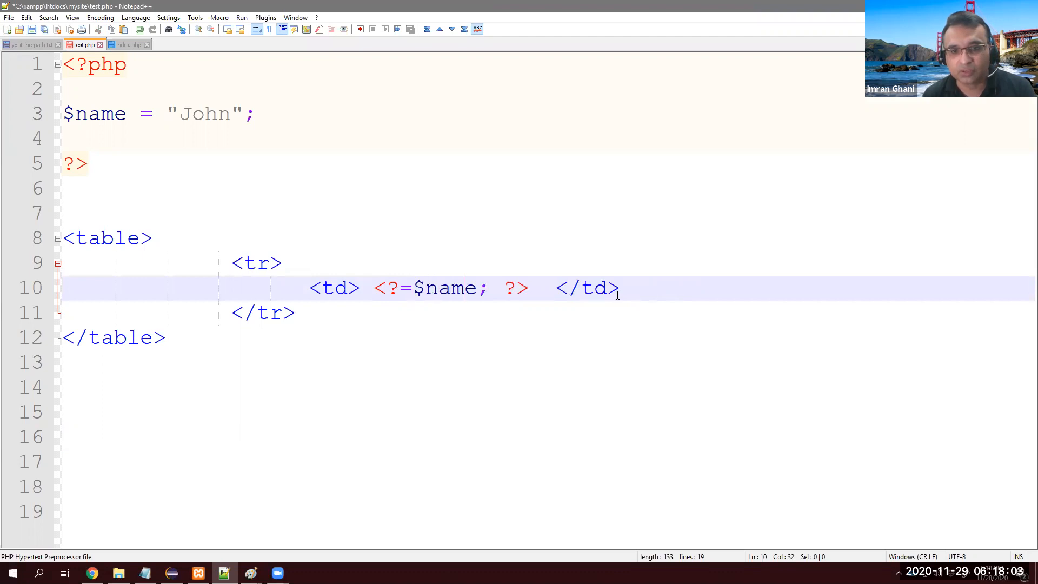
{"action": "key", "text": "Backspace"}
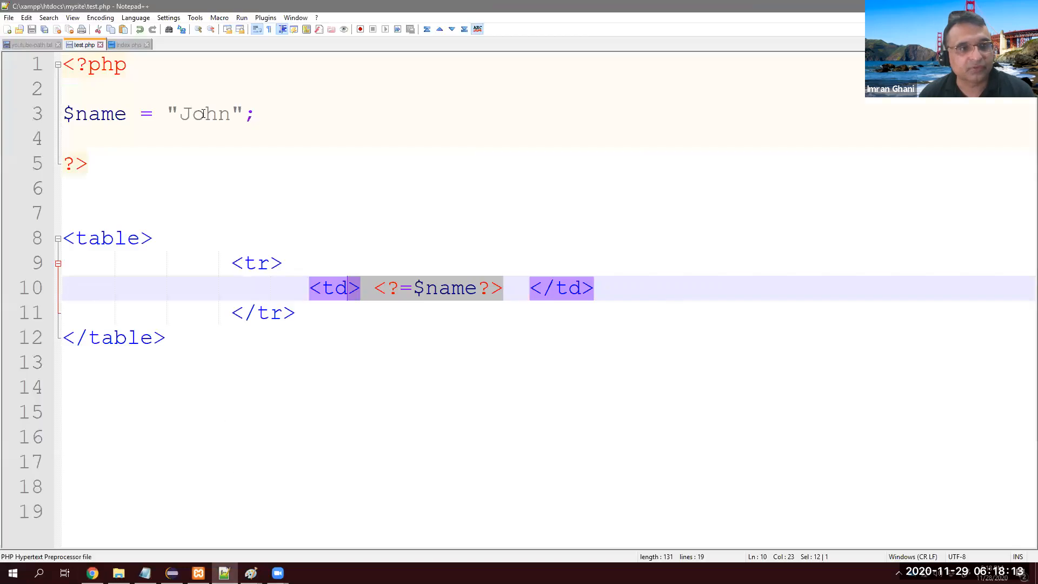
{"action": "type", "text": "2!"}
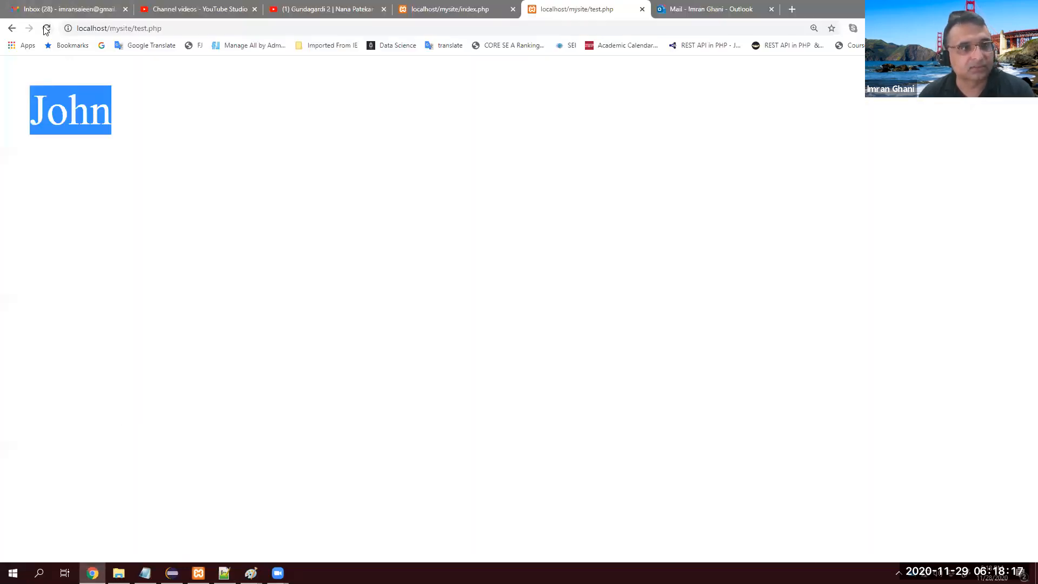
{"action": "left_click", "coordinate": [45, 28]}
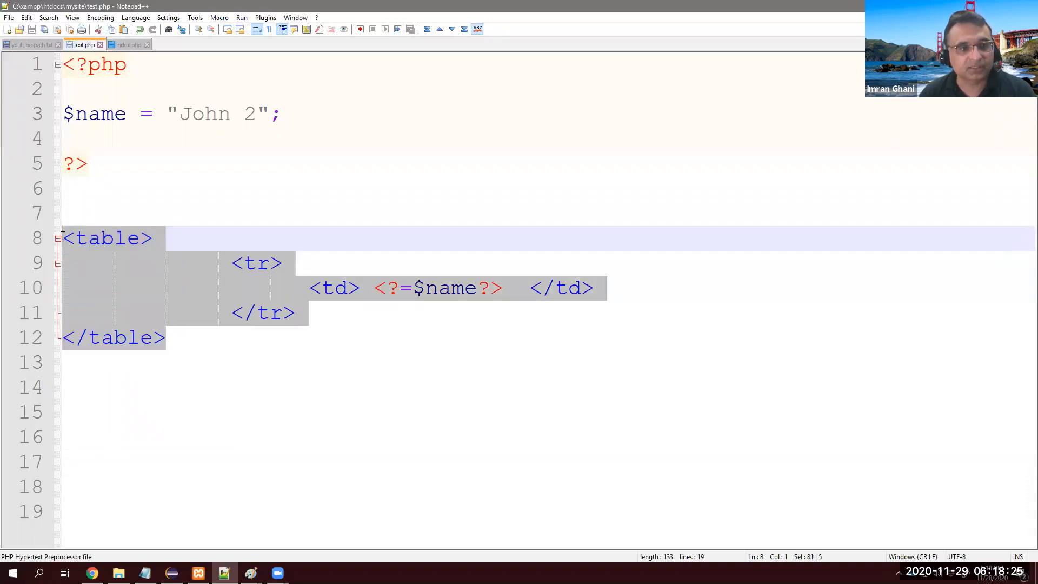
{"action": "mouse_move", "coordinate": [157, 318]}
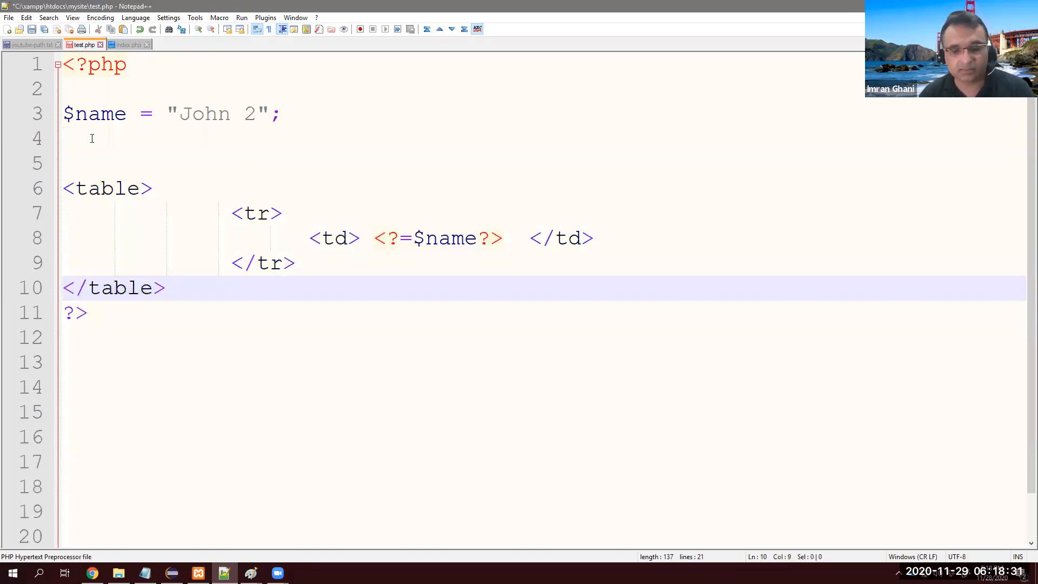
Move the table inside the PHP block as echo "<table>...</table>"; with plain $name in the cell.
{"action": "key", "text": "Enter"}
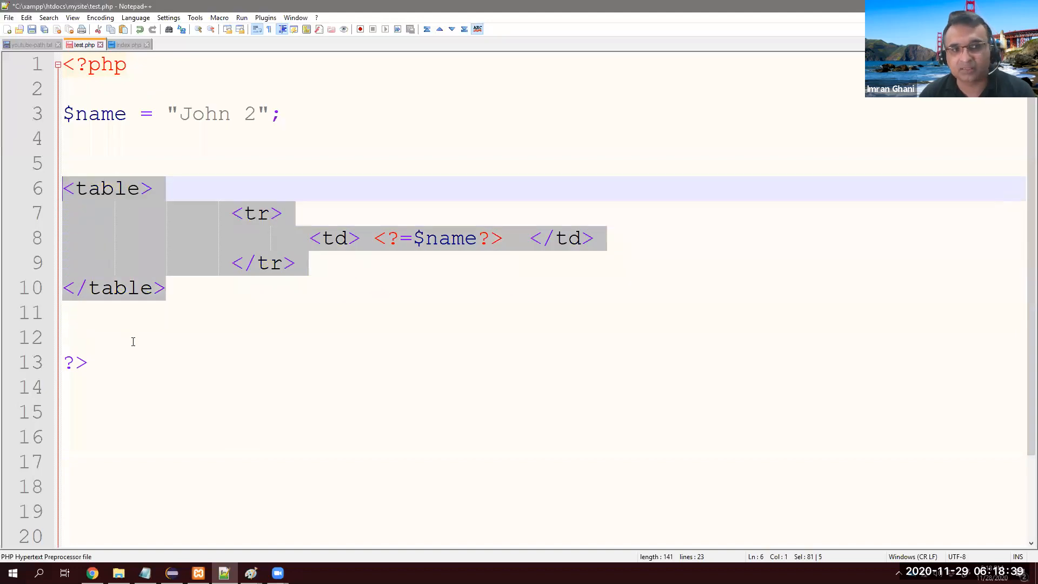
{"action": "left_click", "coordinate": [157, 189]}
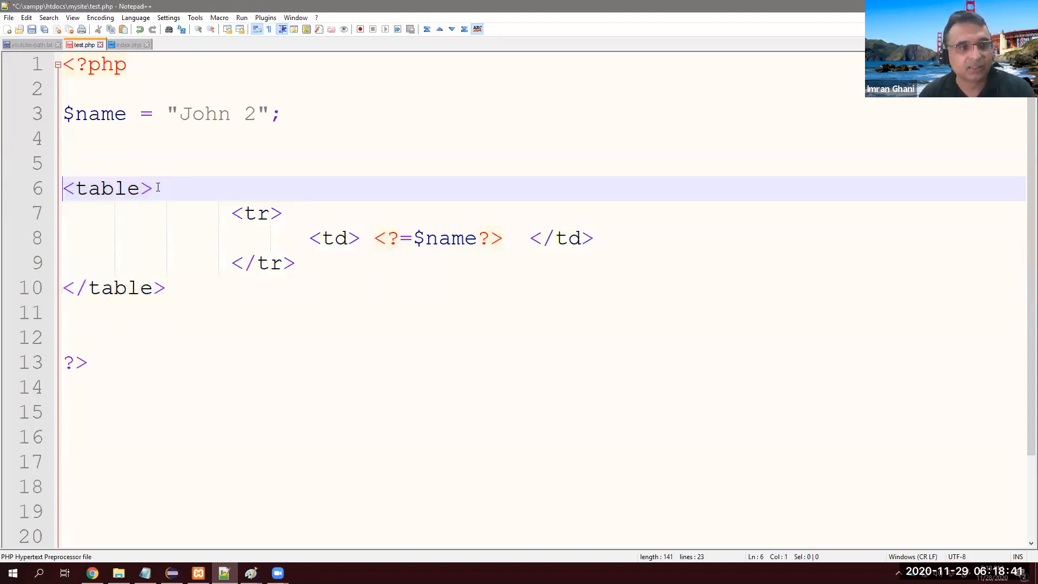
{"action": "type", "text": "echo"}
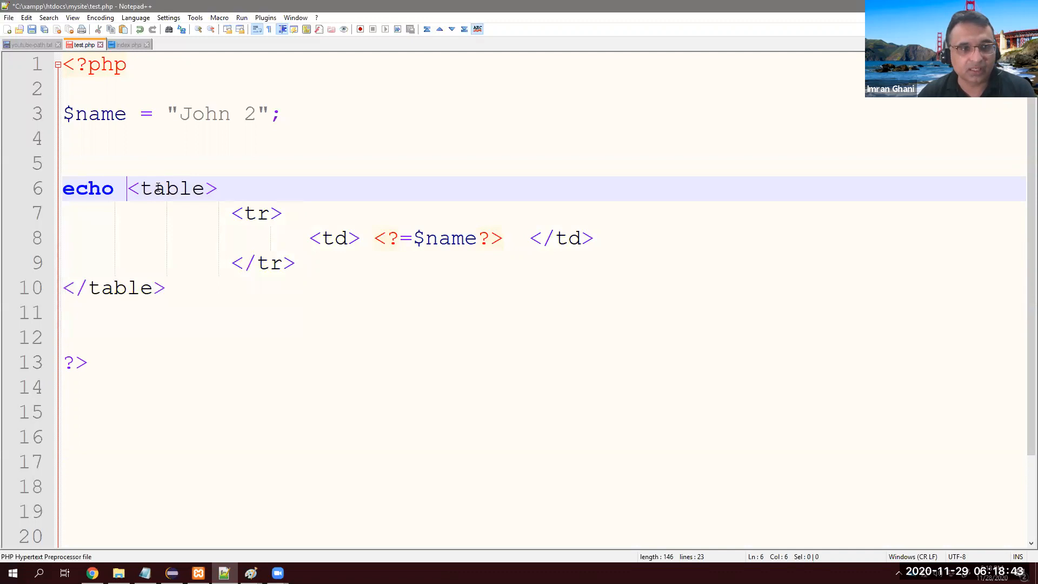
{"action": "left_click", "coordinate": [75, 288]}
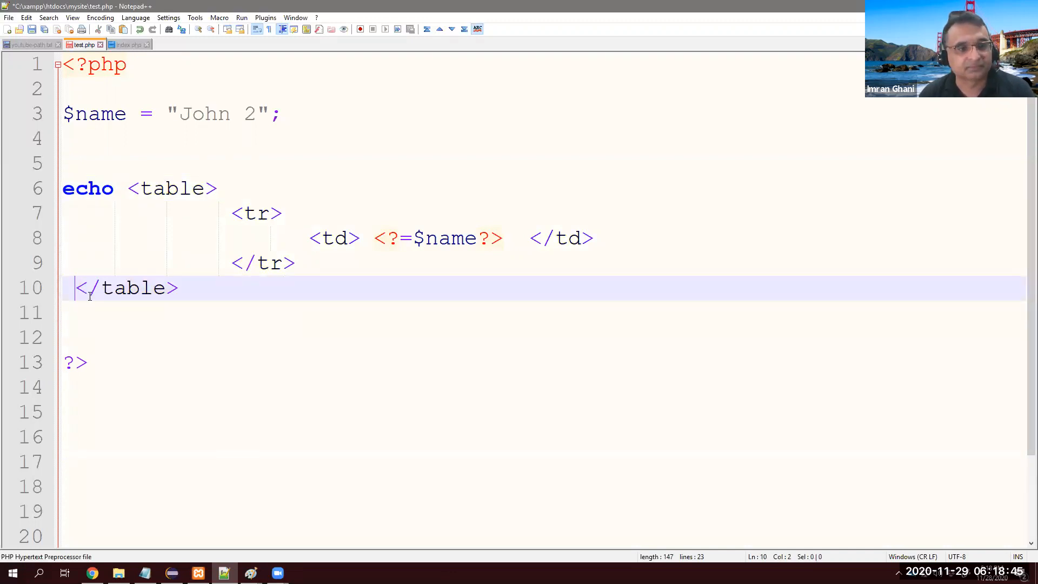
{"action": "left_click", "coordinate": [125, 188]}
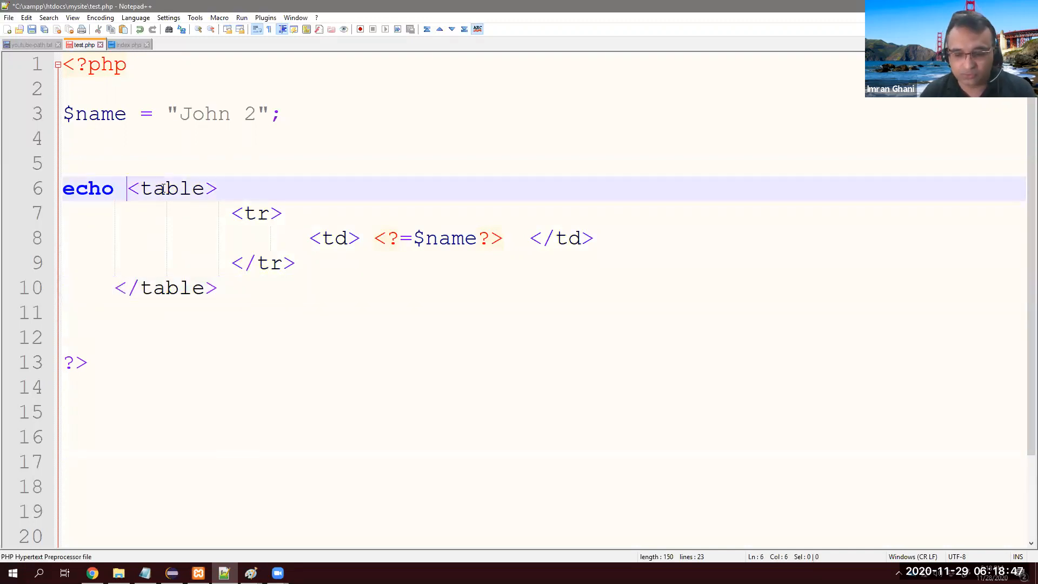
{"action": "type", "text": "\""}
{"action": "left_click", "coordinate": [541, 287]}
{"action": "type", "text": "\";"}
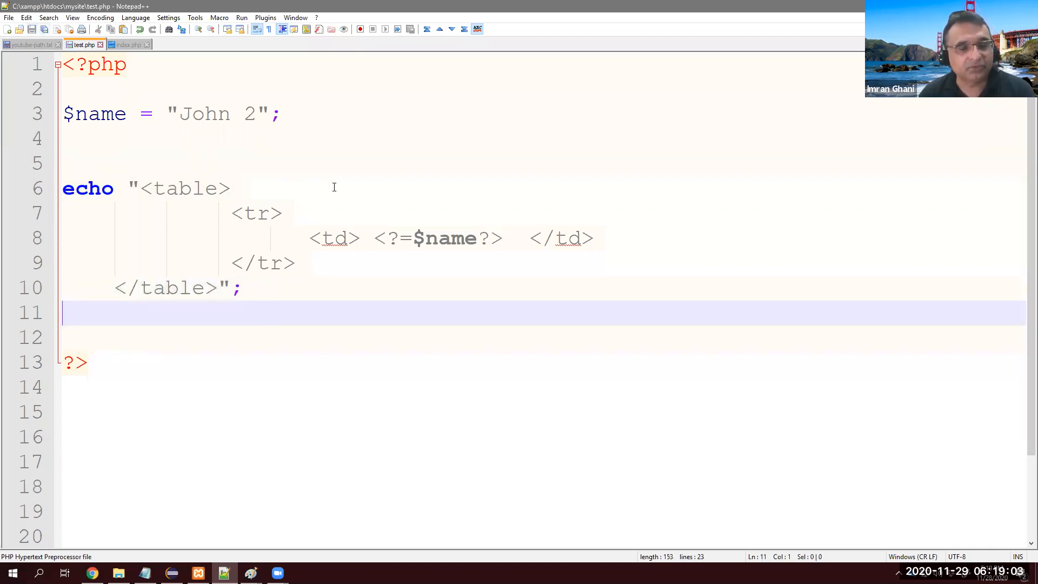
{"action": "mouse_move", "coordinate": [376, 229]}
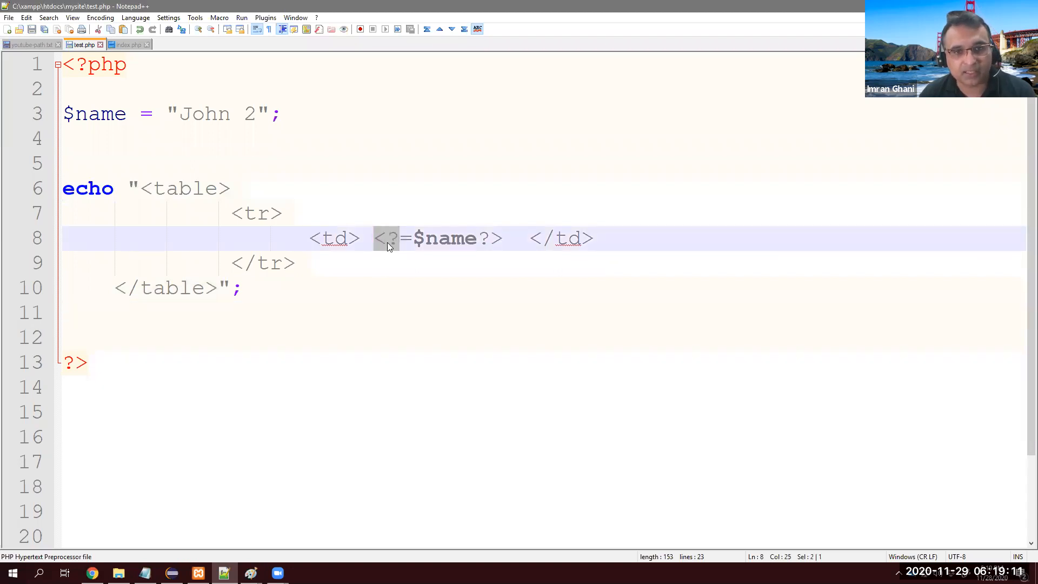
{"action": "key", "text": "Delete"}
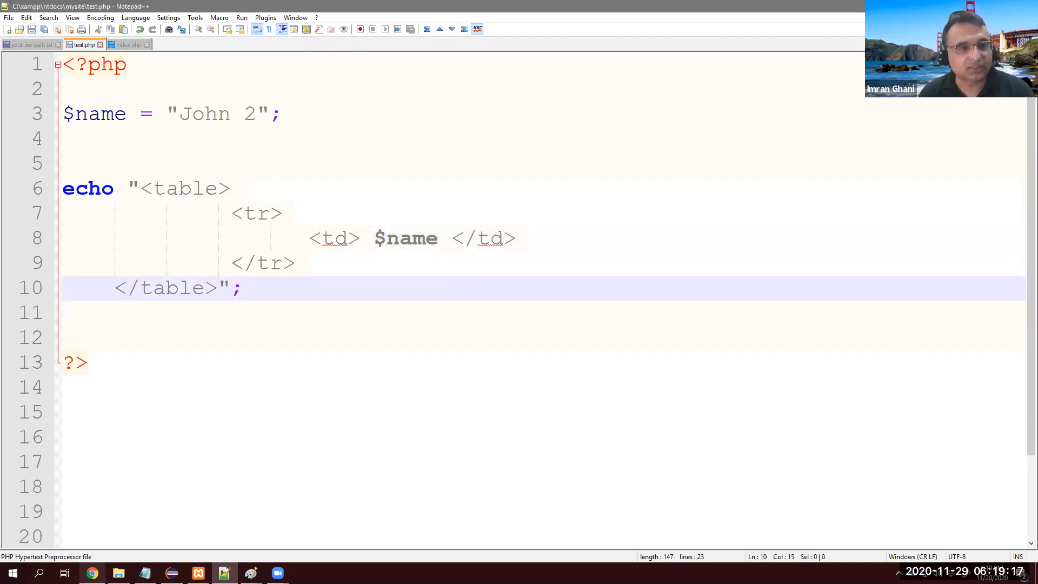
Switch to Chrome and reload test.php to see John 2 rendered from the echoed table.
{"action": "left_click", "coordinate": [92, 573]}
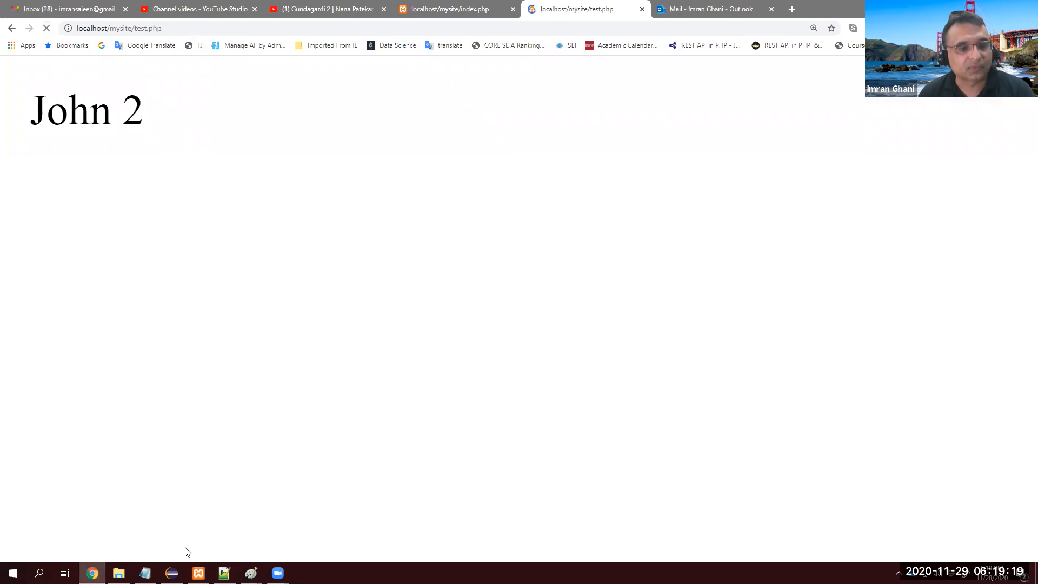
{"action": "left_click", "coordinate": [224, 573]}
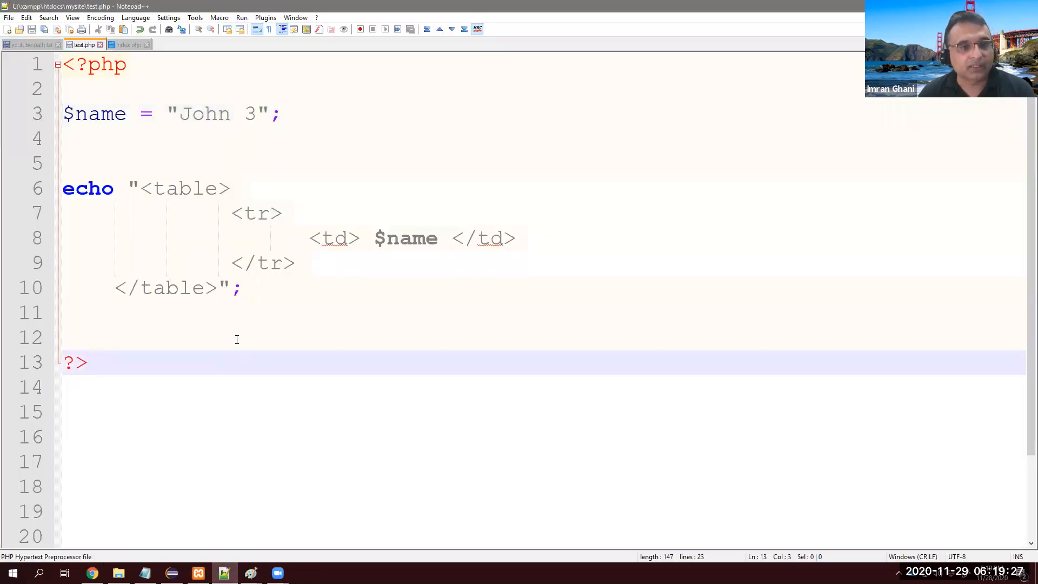
{"action": "left_click", "coordinate": [87, 362]}
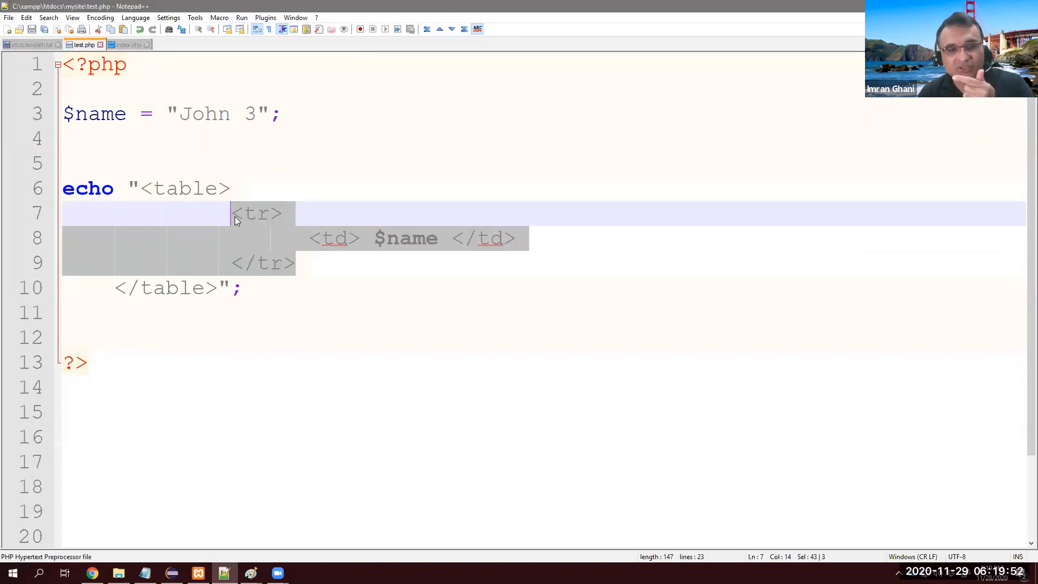
{"action": "left_click", "coordinate": [247, 288]}
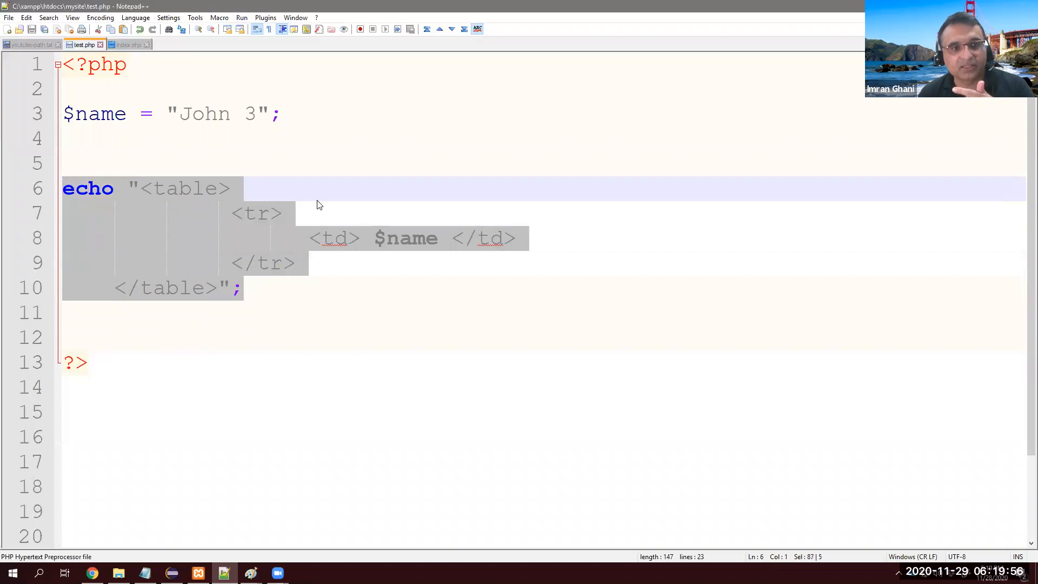
{"action": "mouse_move", "coordinate": [318, 212]}
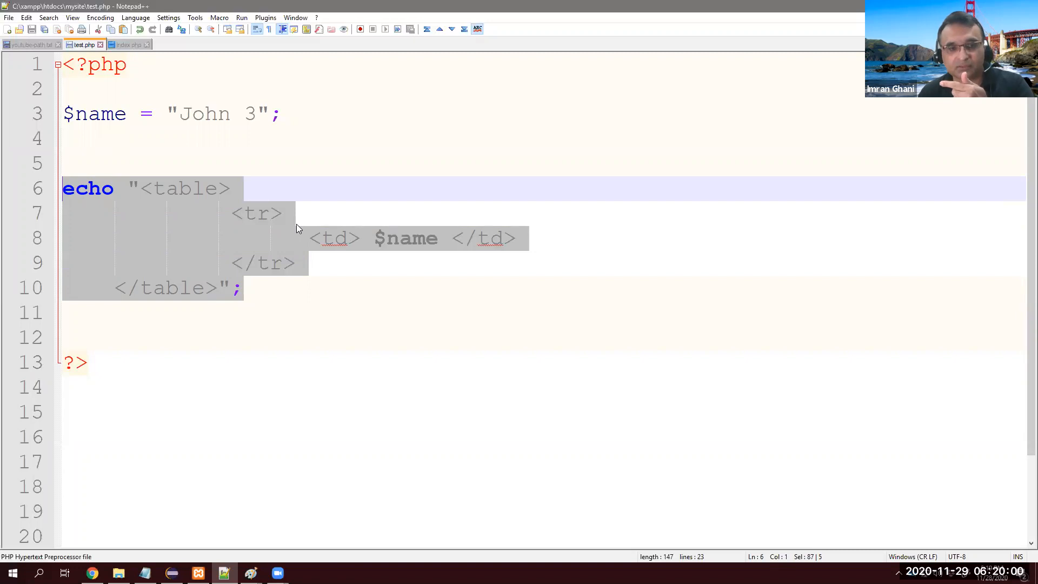
{"action": "left_click", "coordinate": [322, 263]}
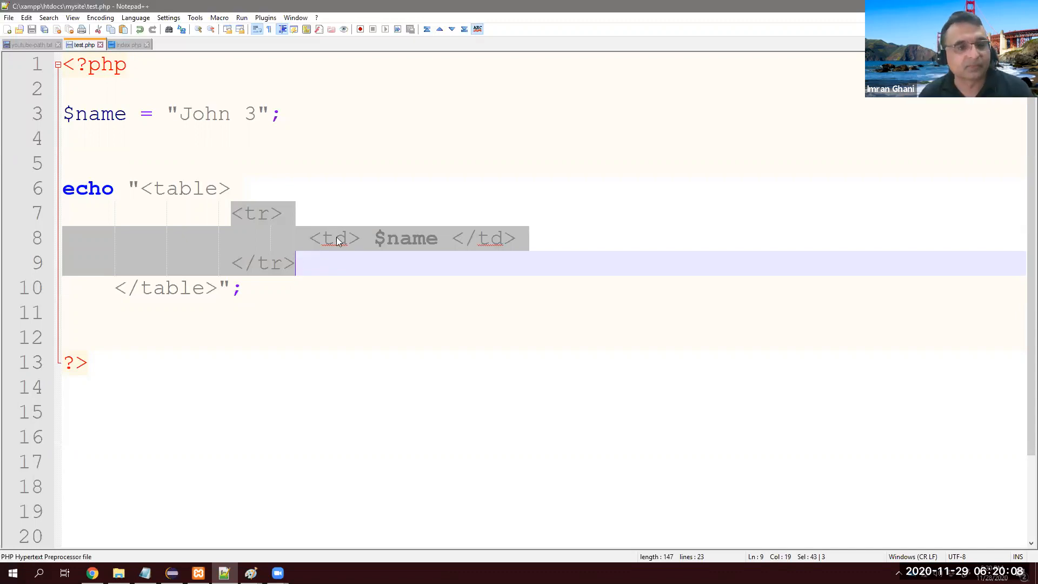
Wrap the table echo in for($i=1; $i<=5; $i++) { ... } with braces around the statement.
{"action": "type", "text": "fo"}
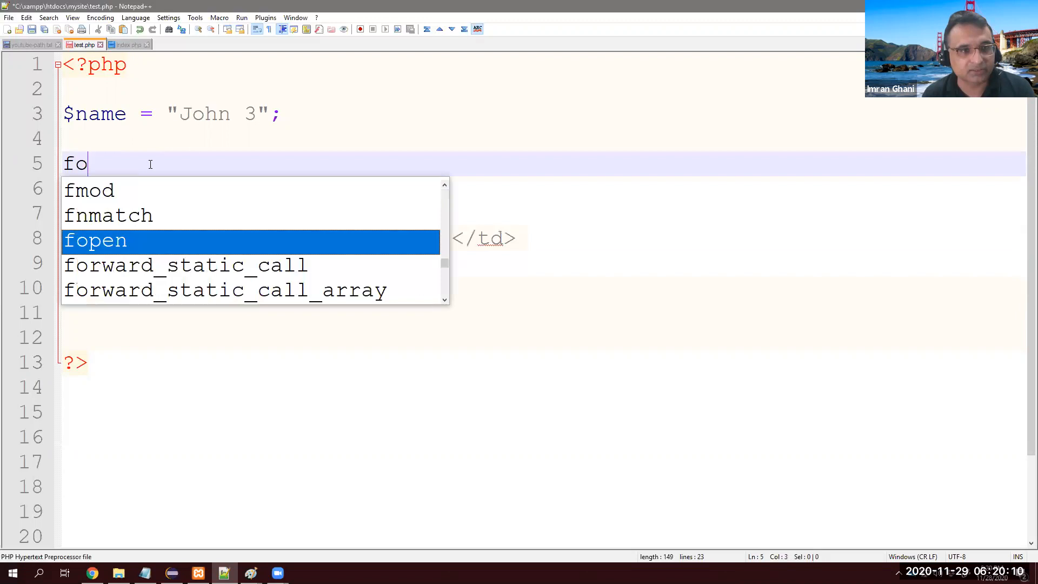
{"action": "type", "text": "r()"}
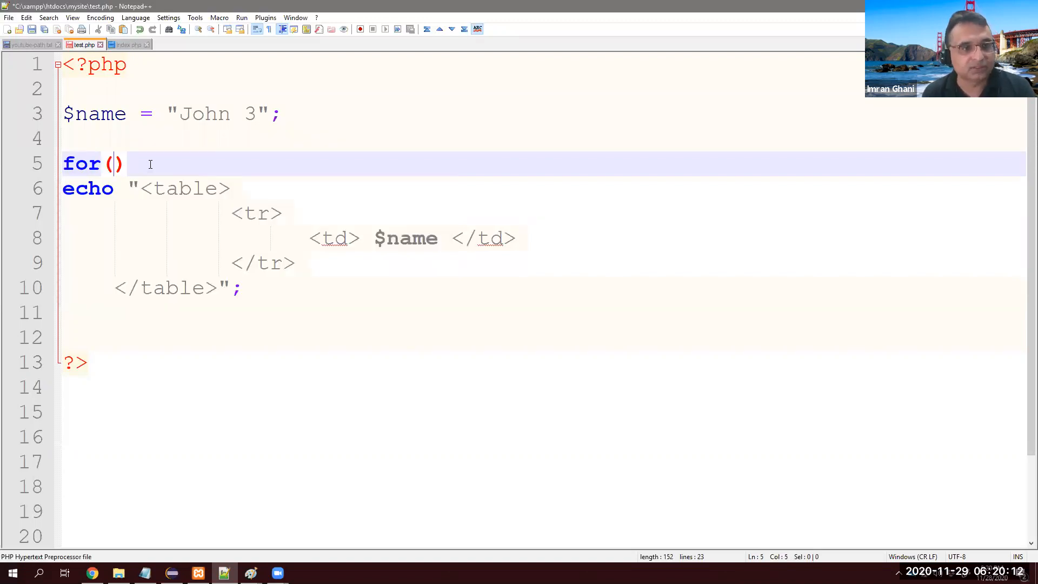
{"action": "type", "text": "$i=1;"}
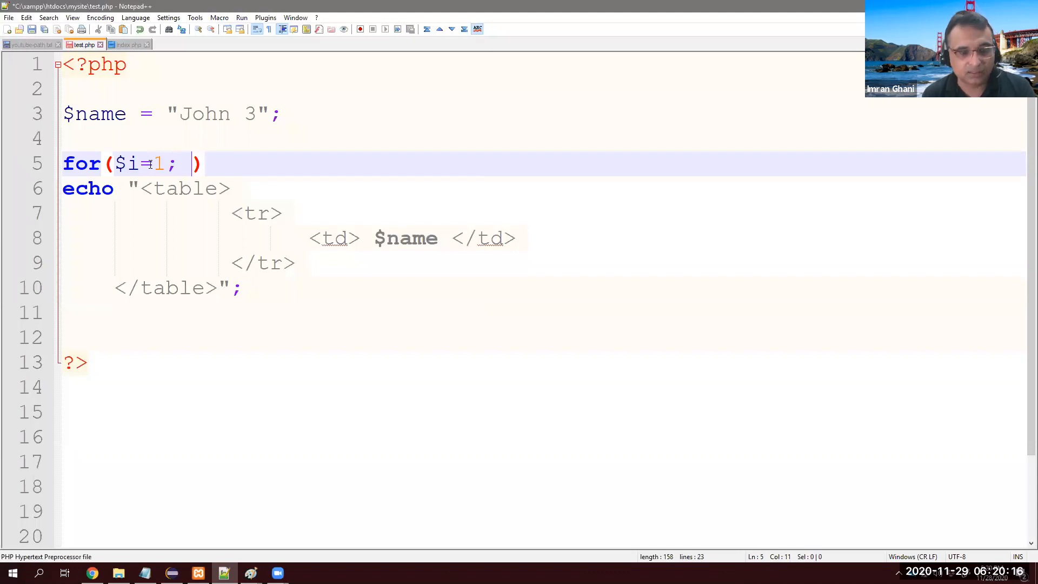
{"action": "type", "text": "$i<=5;"}
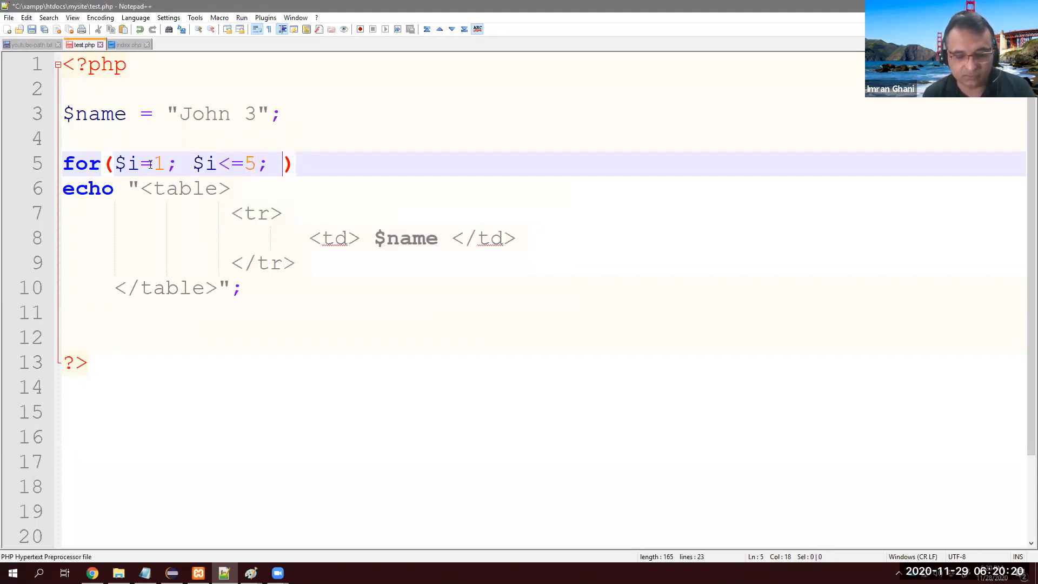
{"action": "type", "text": "$i++"}
{"action": "type", "text": "{"}
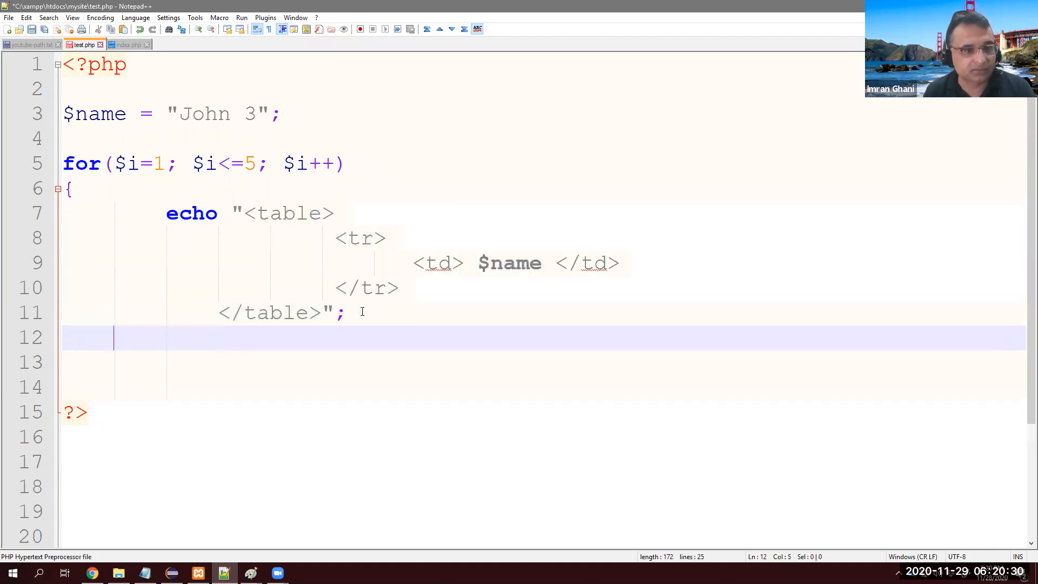
{"action": "type", "text": "}"}
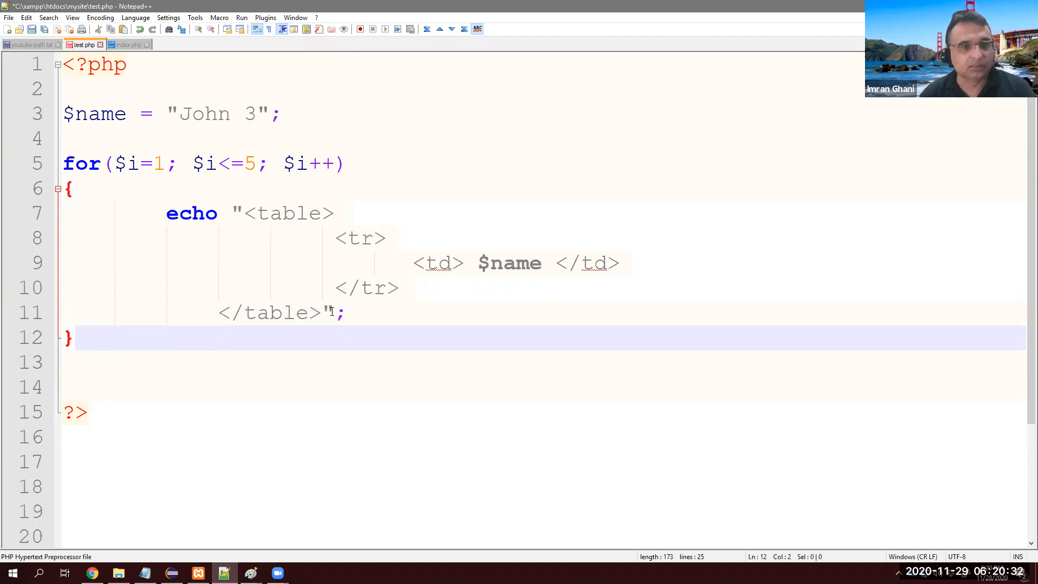
{"action": "left_click", "coordinate": [271, 263]}
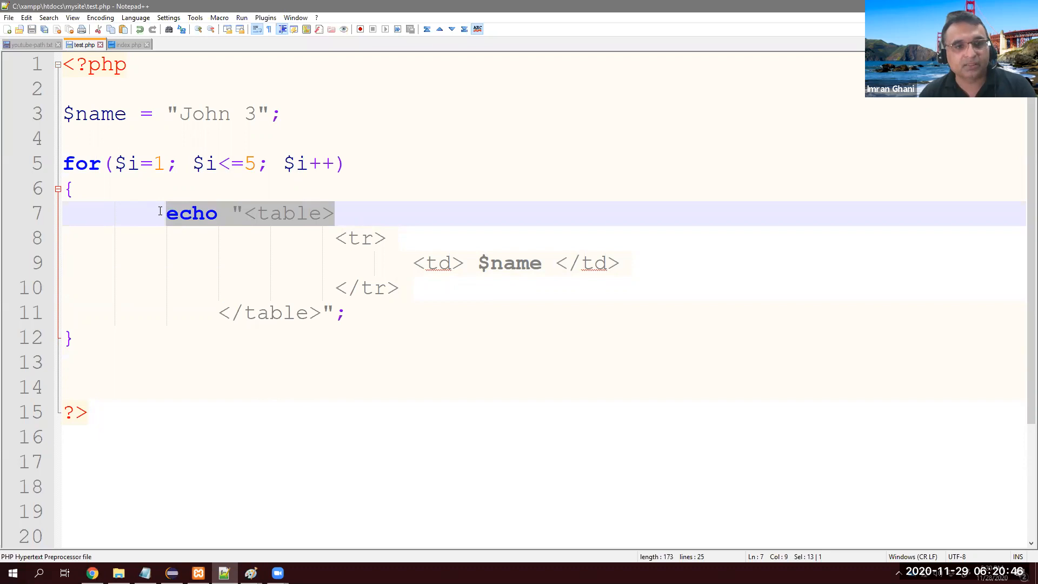
{"action": "mouse_move", "coordinate": [281, 221]}
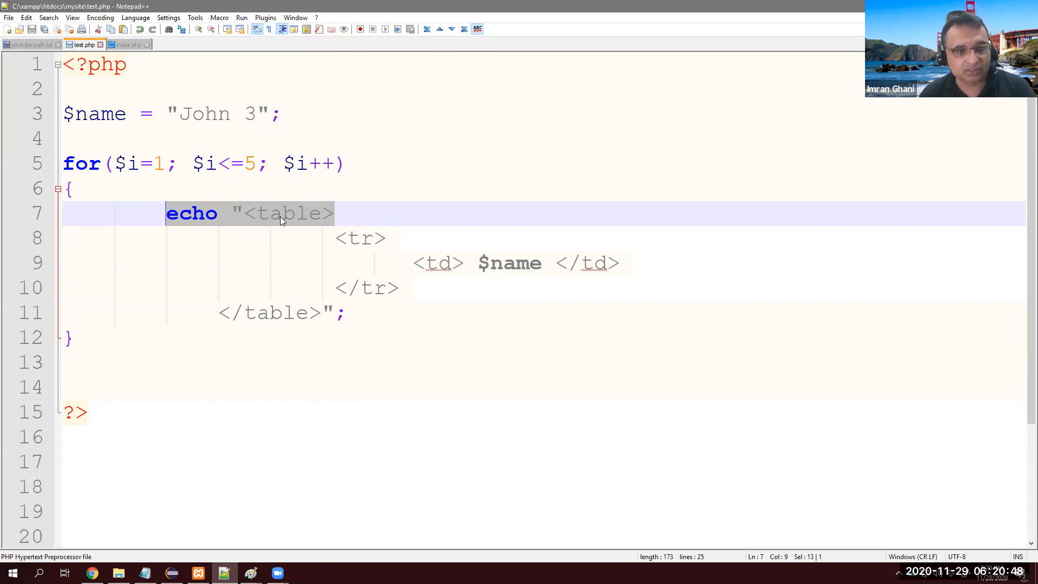
Echo "<table>" before the loop and echo "</table>"; after it, removing both tags from inside.
{"action": "key", "text": "Delete"}
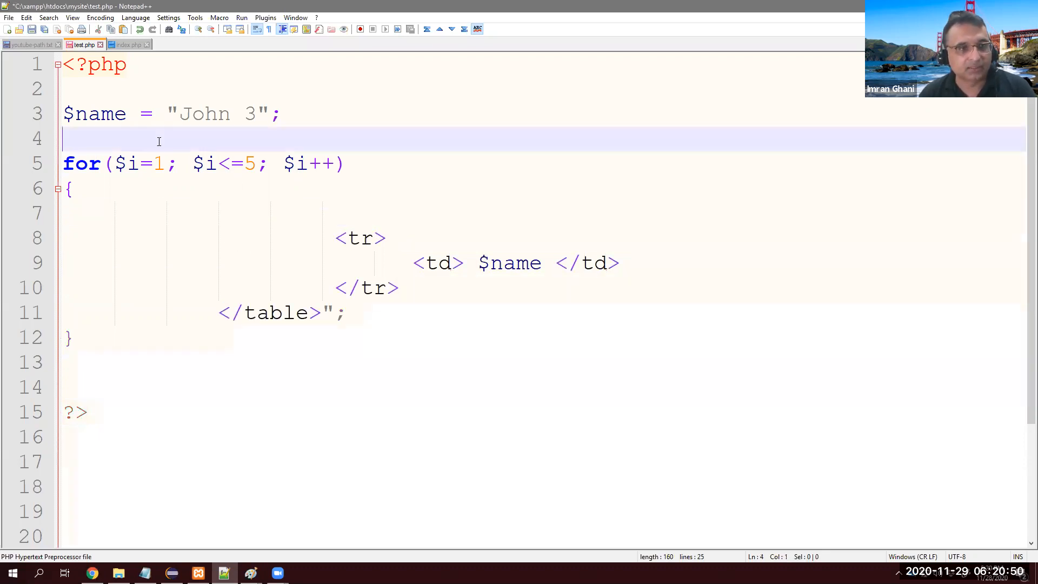
{"action": "type", "text": "echo \"<table>\";"}
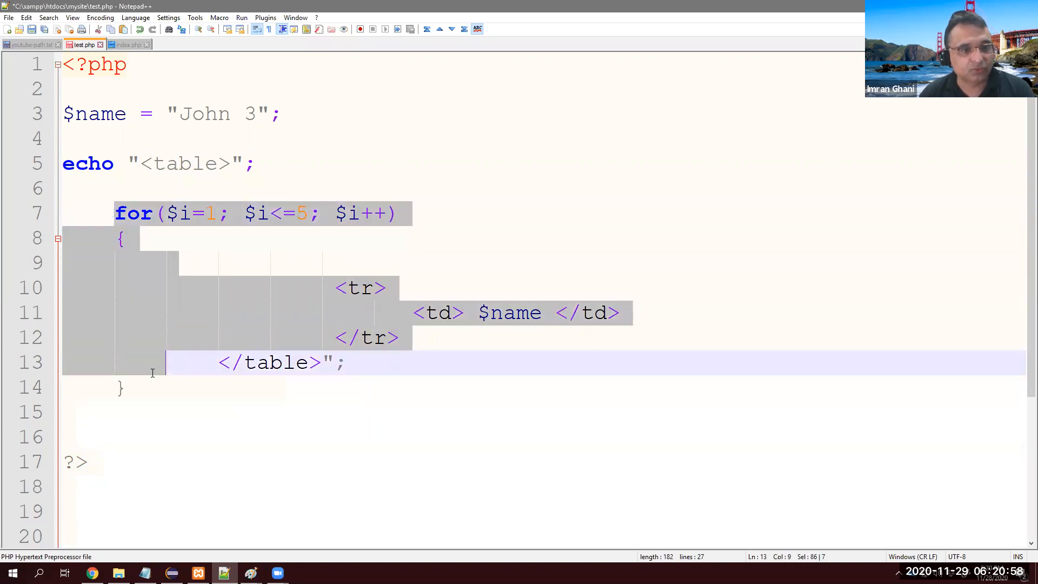
{"action": "left_click", "coordinate": [165, 312]}
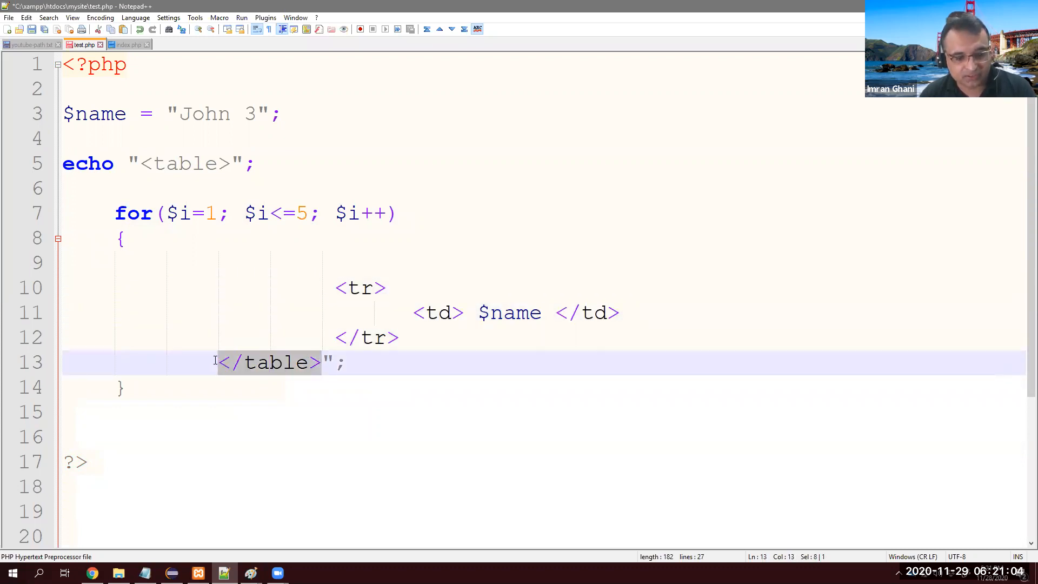
{"action": "key", "text": "Delete"}
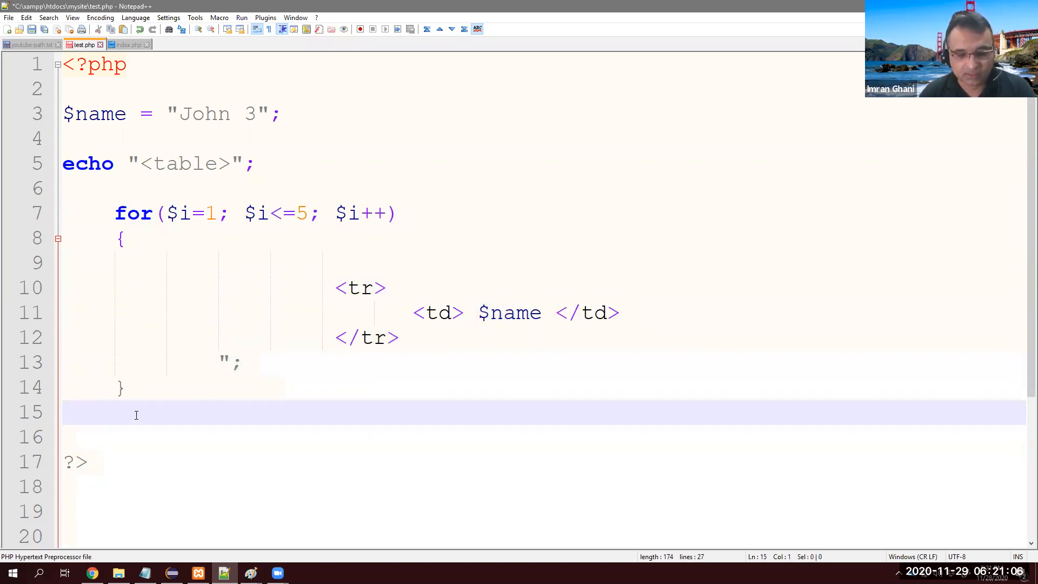
{"action": "type", "text": "echo"}
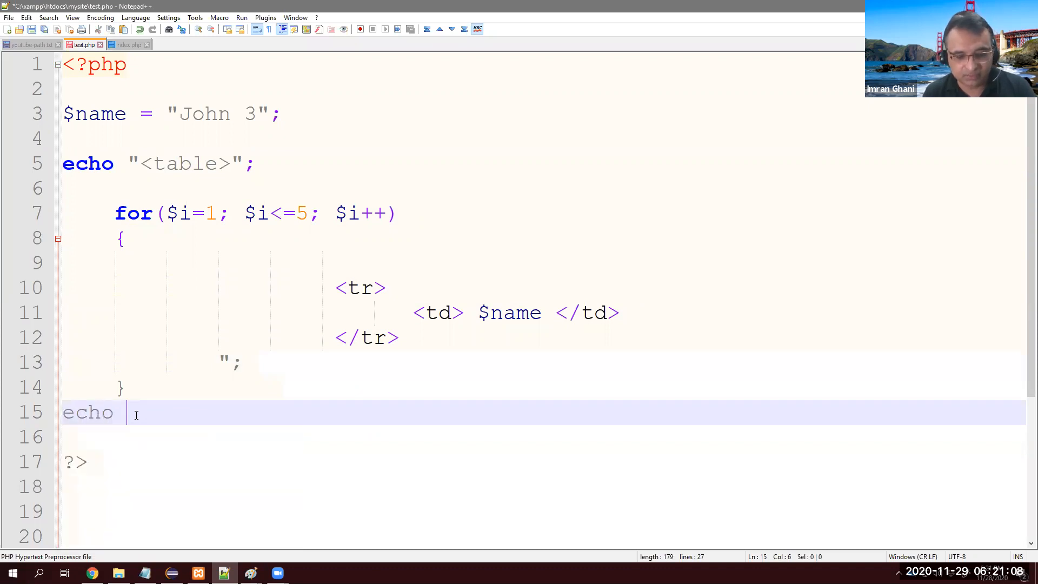
{"action": "type", "text": "\"\""}
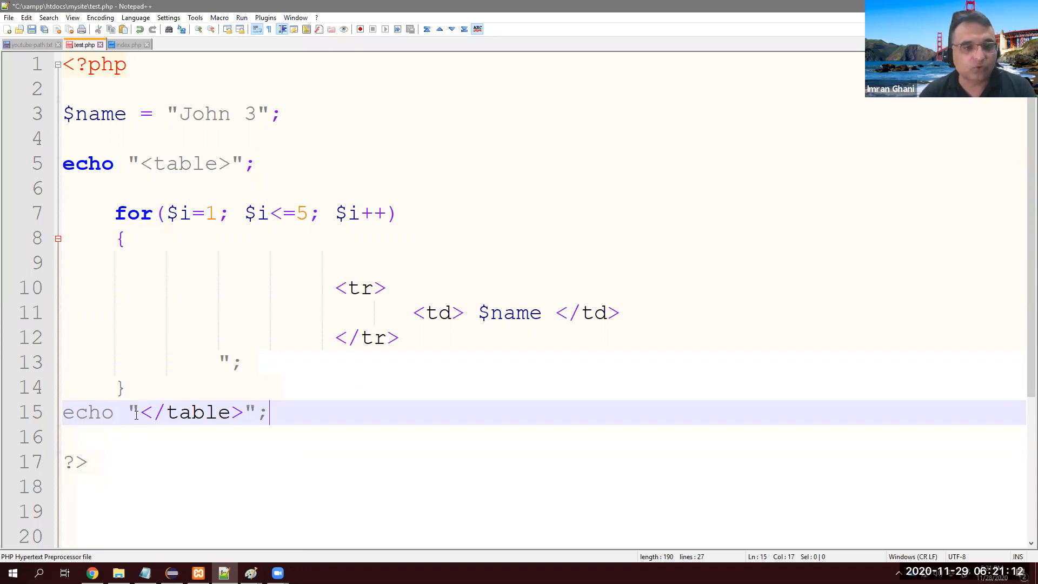
Prefix the remaining <tr> row markup inside the loop with its own echo.
{"action": "left_click", "coordinate": [71, 164]}
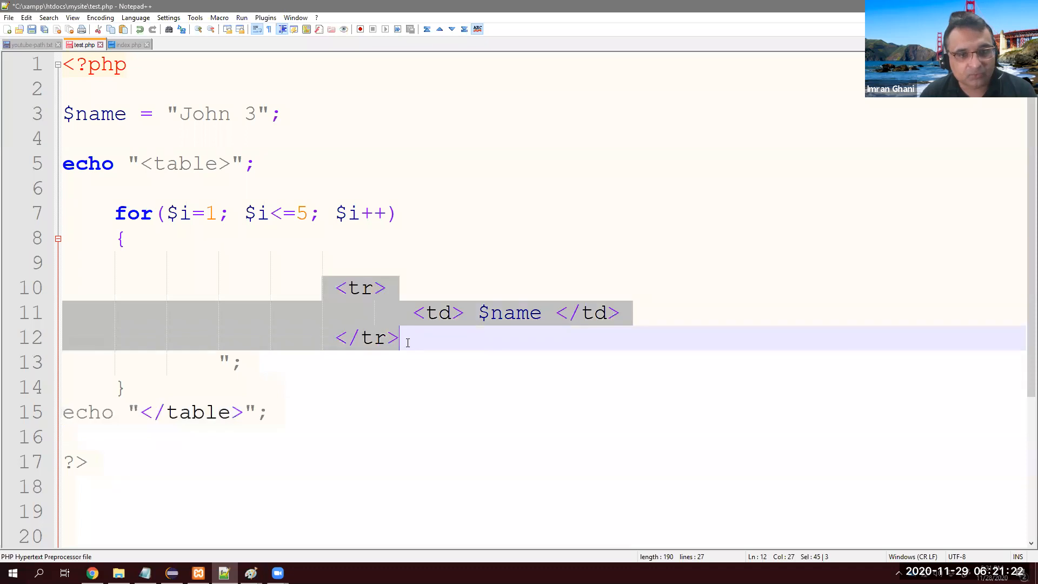
{"action": "type", "text": "echo"}
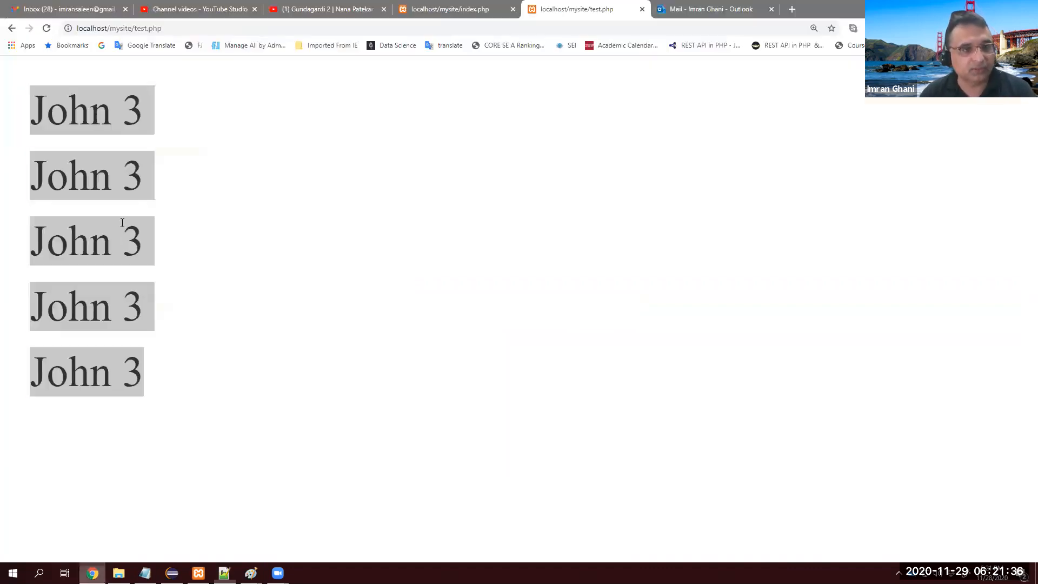
Return from Chrome's five John 3 rows to the code in Notepad++.
{"action": "left_click", "coordinate": [45, 28]}
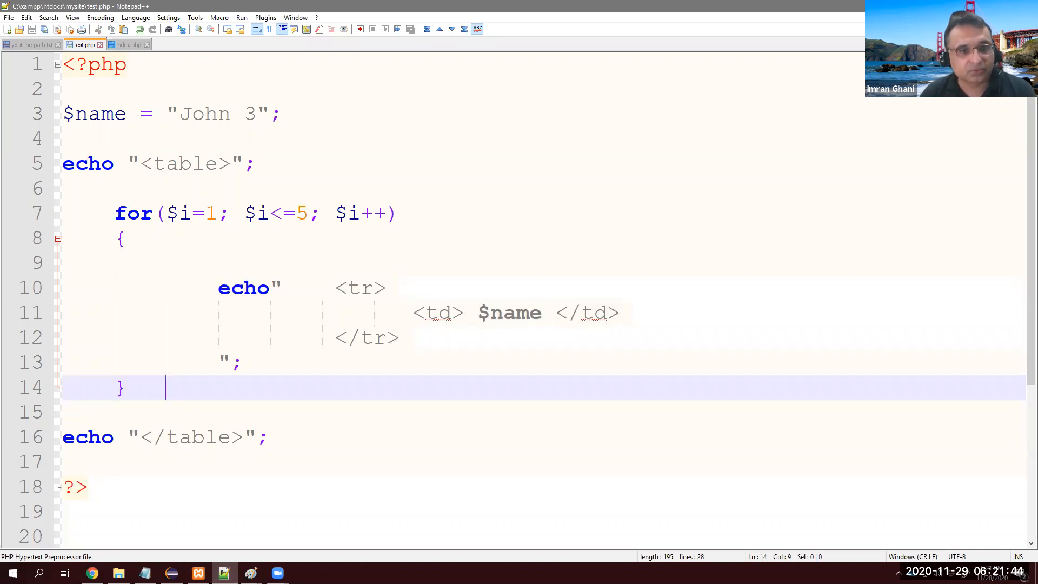
Make the loop's cell print $i . $name instead of just $name.
{"action": "left_click", "coordinate": [508, 312]}
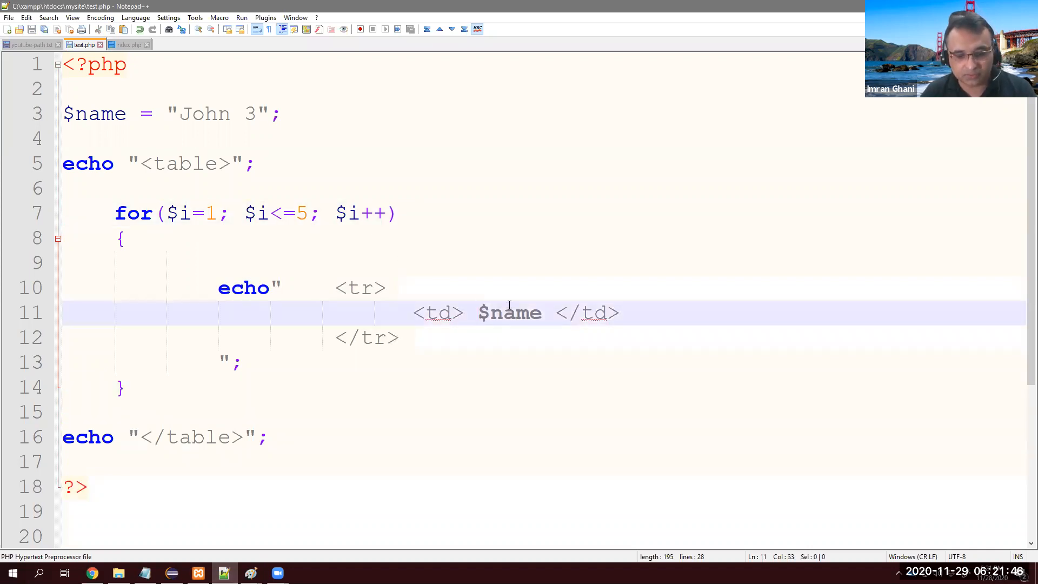
{"action": "type", "text": "i ."}
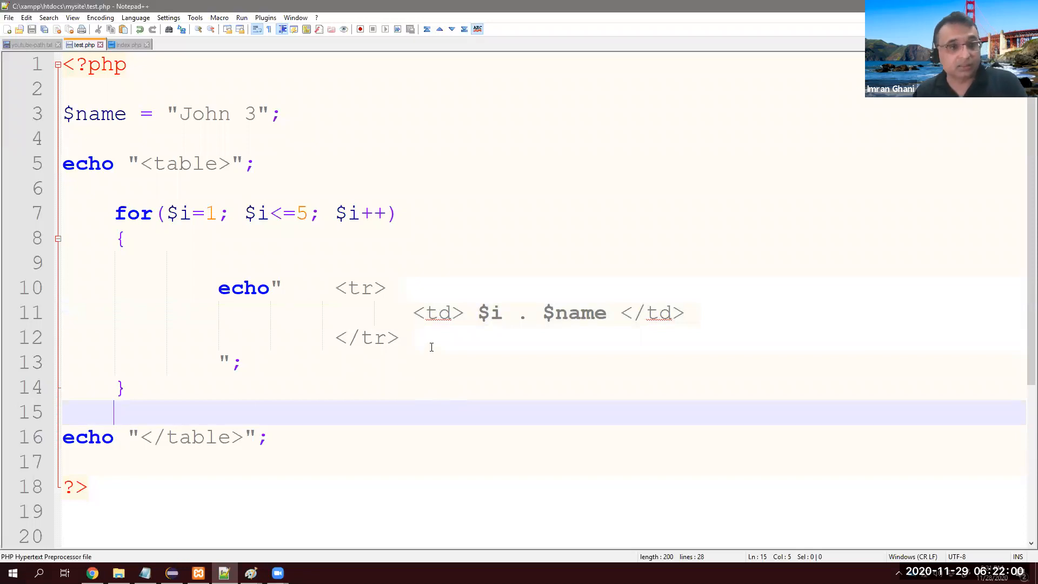
{"action": "mouse_move", "coordinate": [440, 337]}
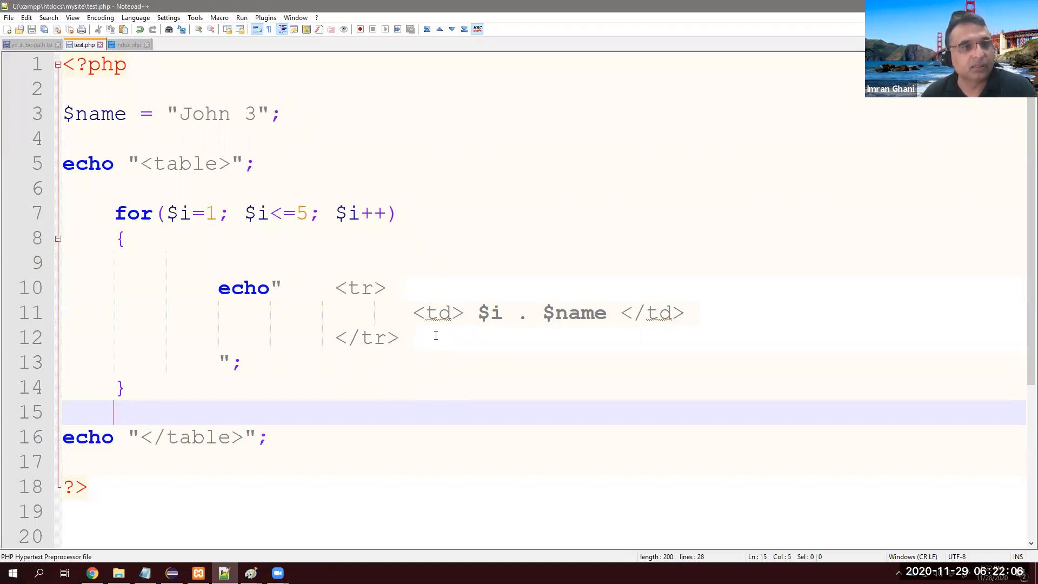
{"action": "mouse_move", "coordinate": [316, 129]}
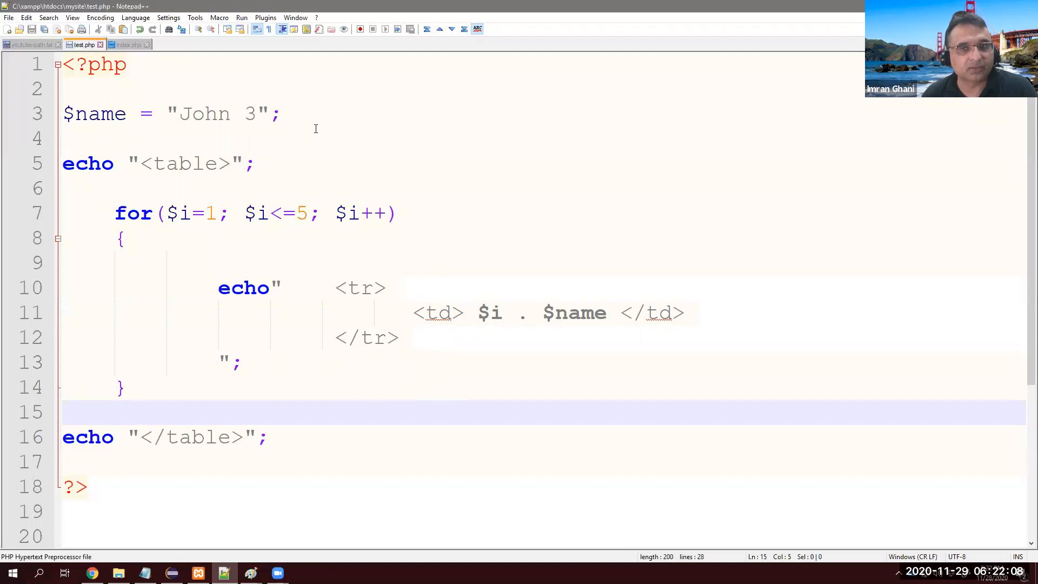
{"action": "mouse_move", "coordinate": [563, 441]}
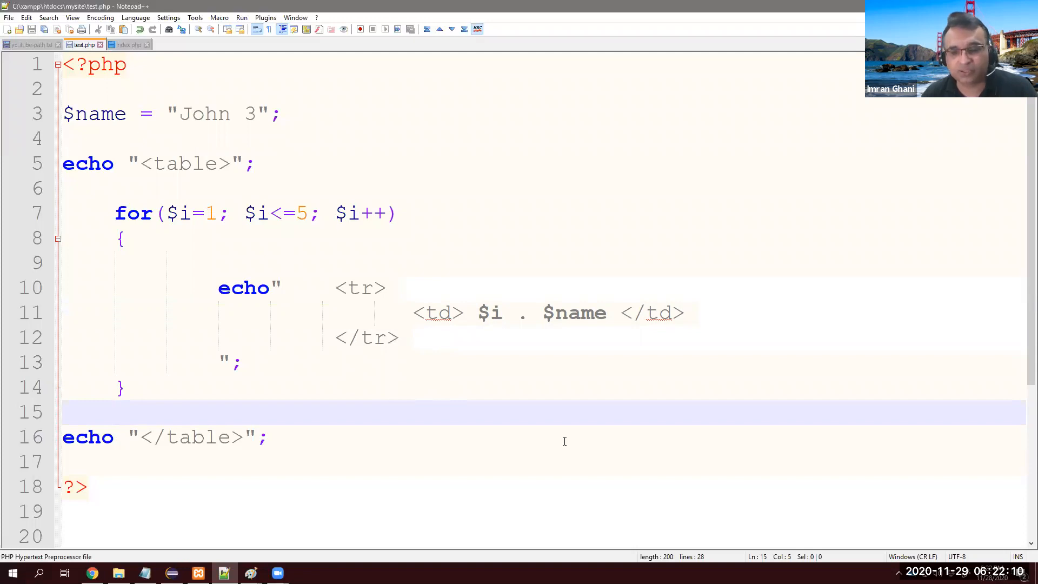